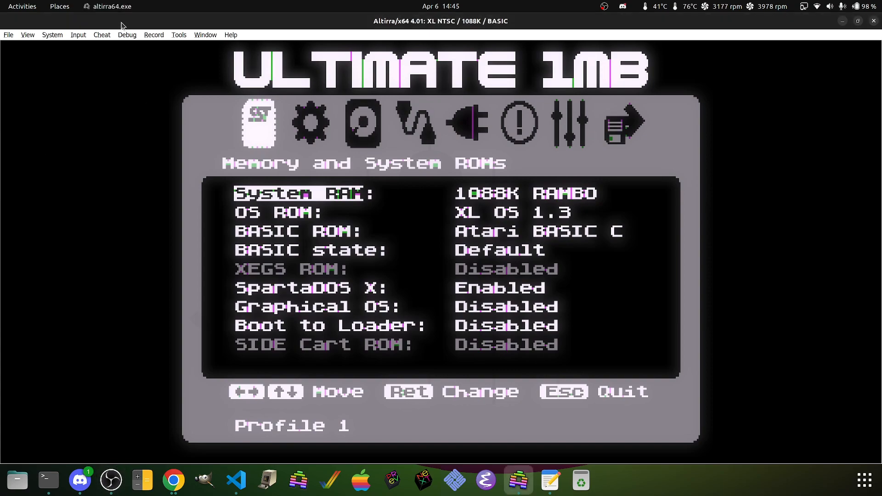
# Step: Page through the U1MB SIO drivers and Device Control setup pages, then exit to boot SpartaDOS X 4.49e
pyautogui.press('Down')
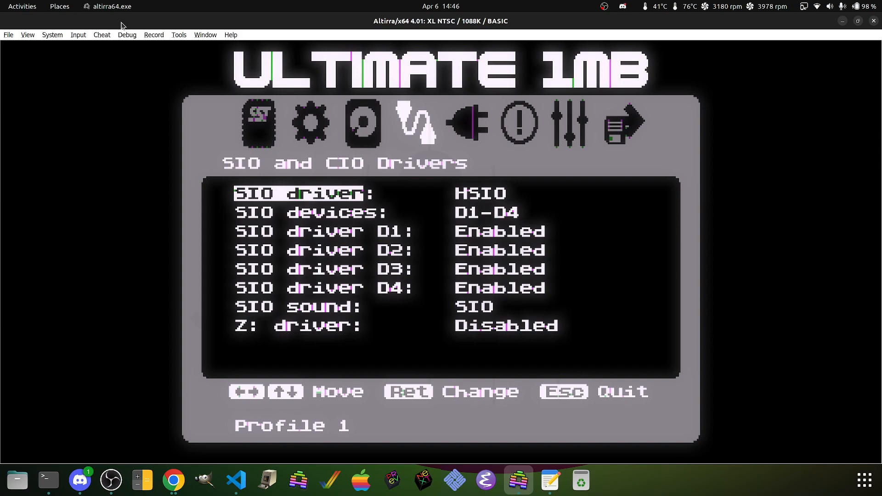
pyautogui.press('Down')
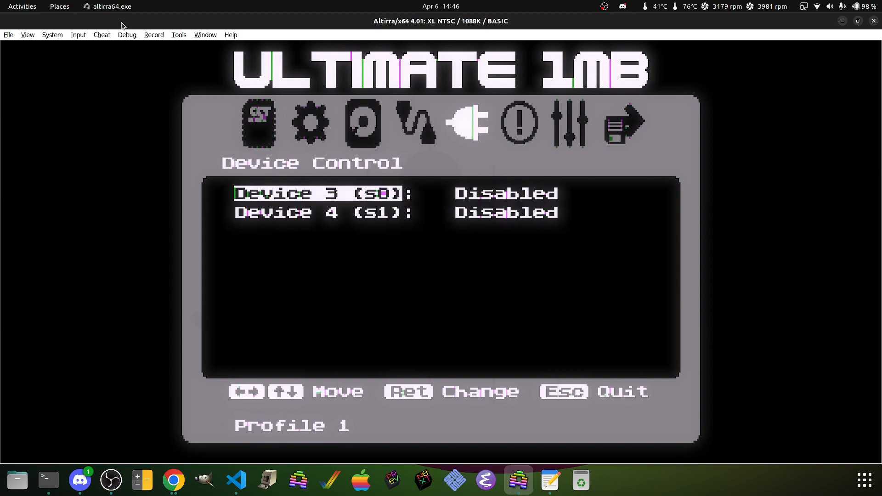
pyautogui.click(518, 123)
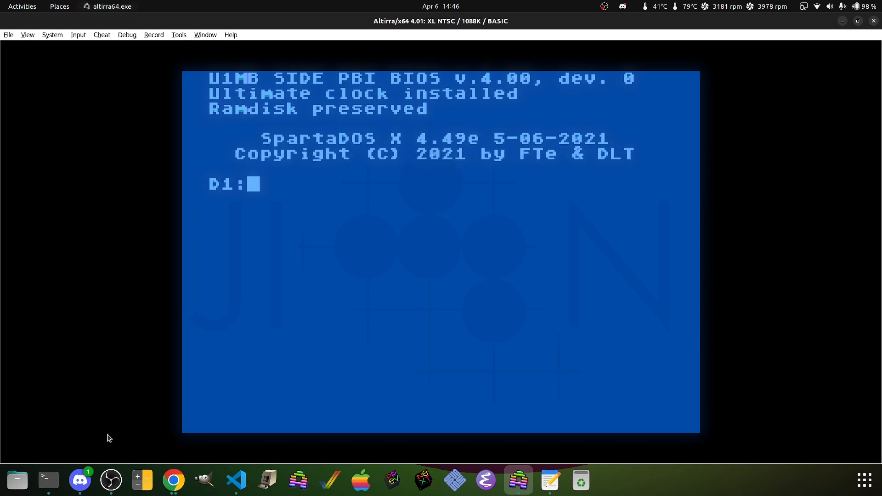
pyautogui.moveTo(174, 481)
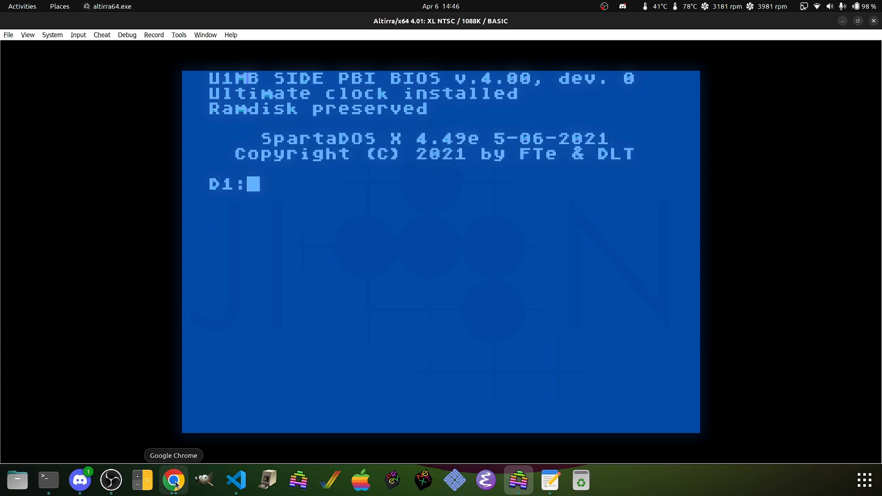
# Step: Bring Chrome forward on the FujiNet localhost:8000 tab and scroll to Boot Settings
pyautogui.click(174, 480)
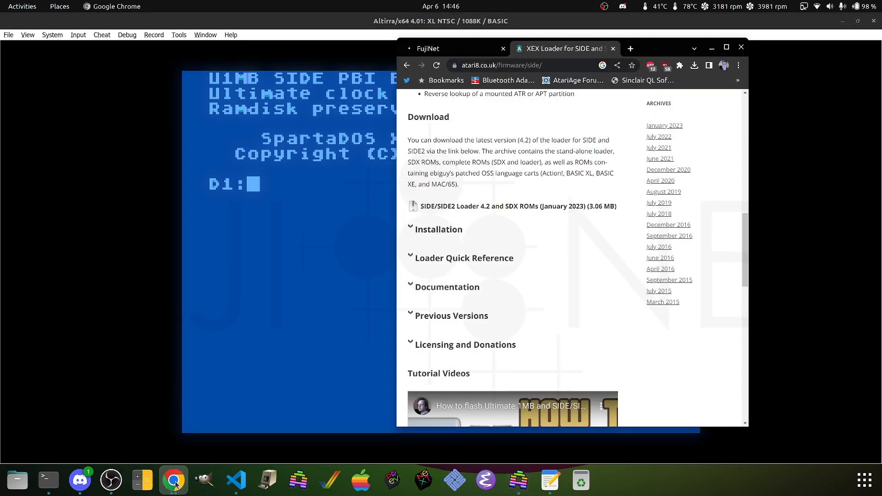
pyautogui.moveTo(444, 48)
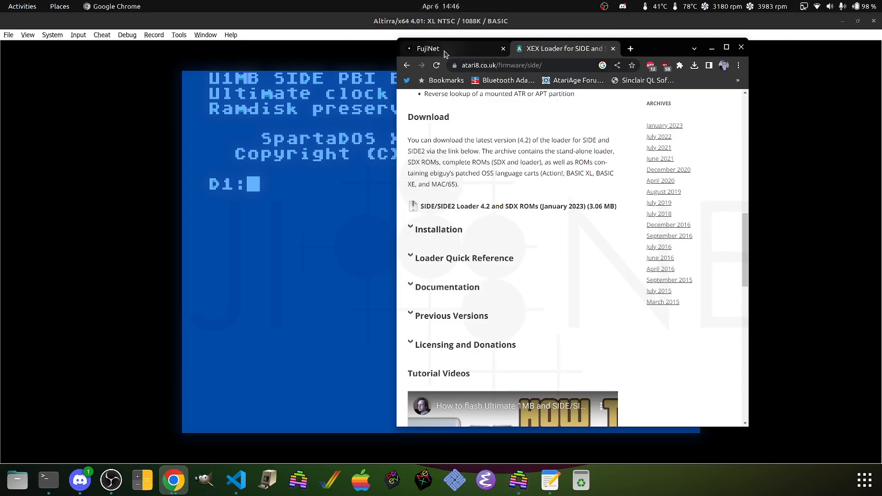
pyautogui.click(428, 49)
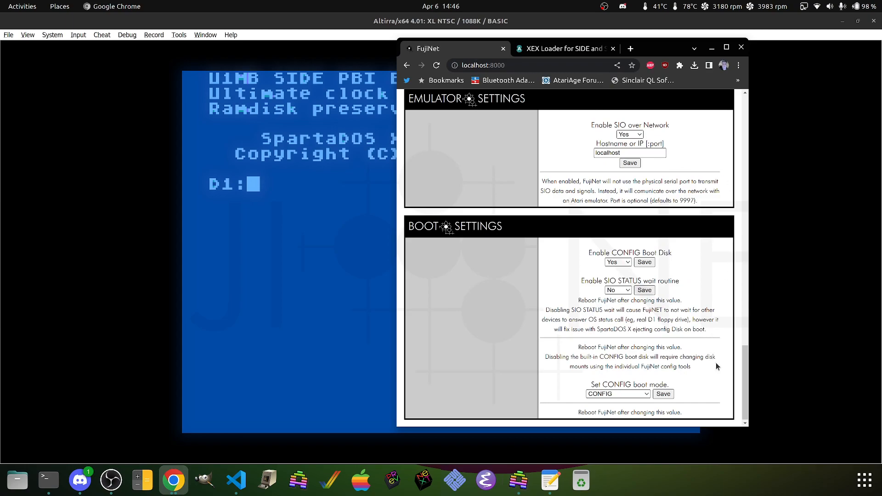
pyautogui.scroll(3)
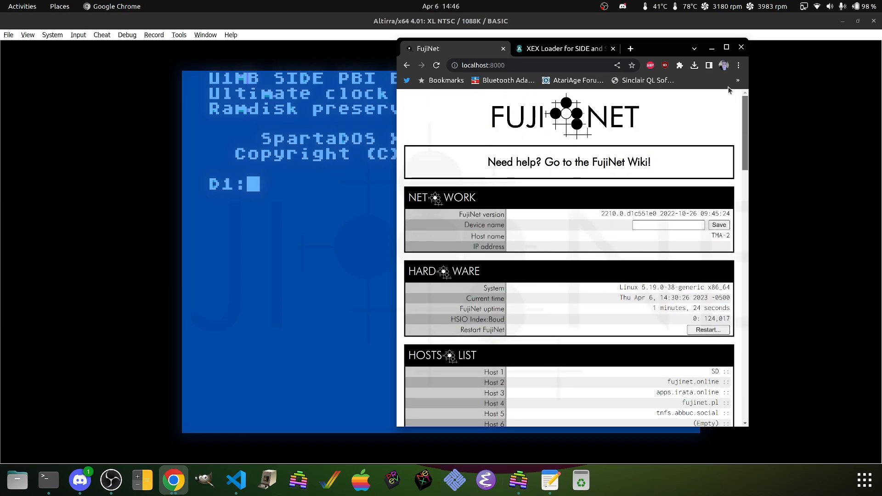
pyautogui.scroll(-3)
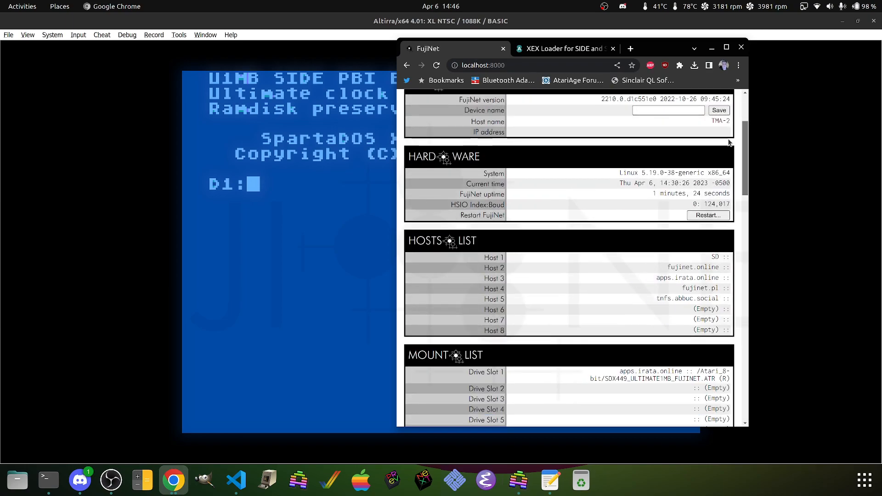
pyautogui.scroll(-3)
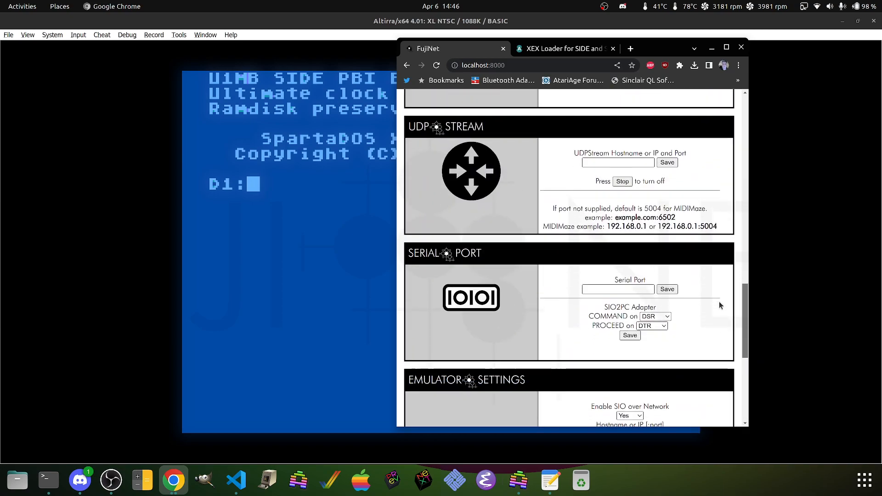
pyautogui.scroll(-3)
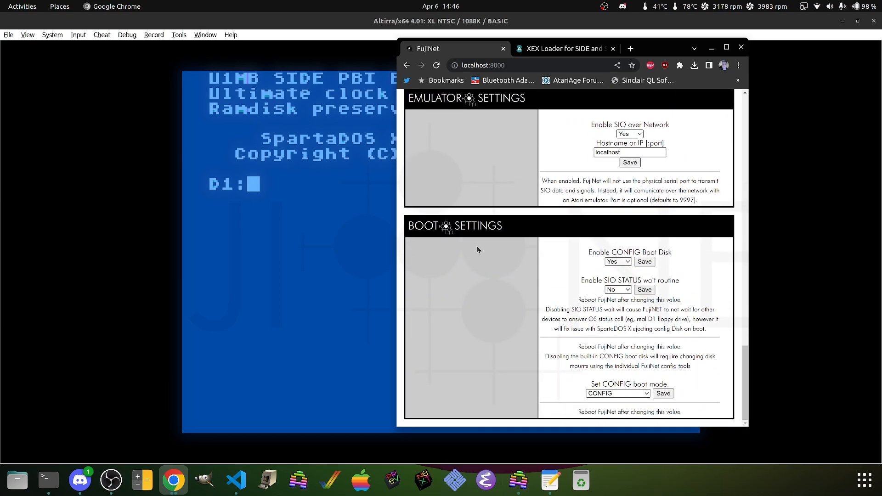
pyautogui.moveTo(458, 257)
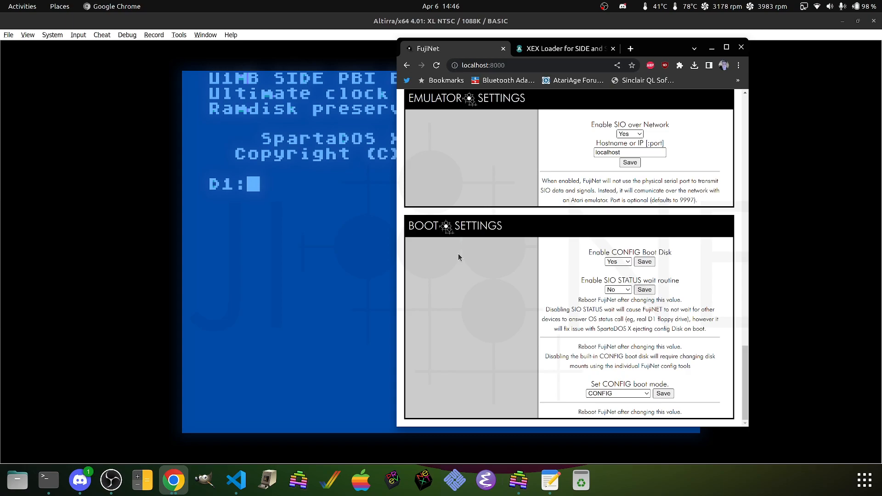
pyautogui.moveTo(592, 250)
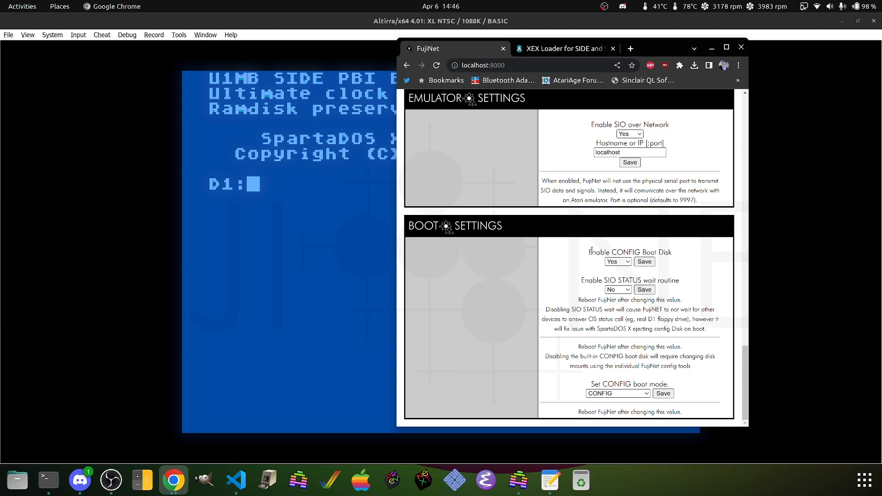
pyautogui.moveTo(582, 282)
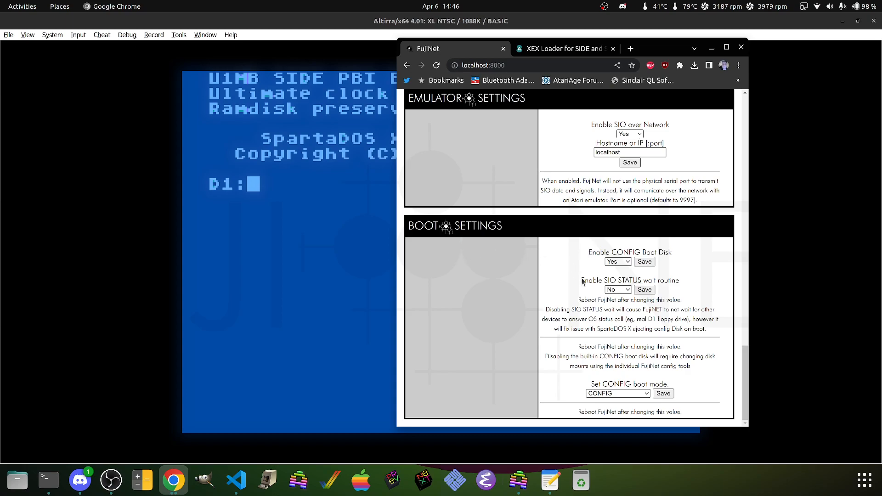
# Step: Keep the SIO STATUS wait routine set to No and close the Chrome window
pyautogui.doubleClick(629, 281)
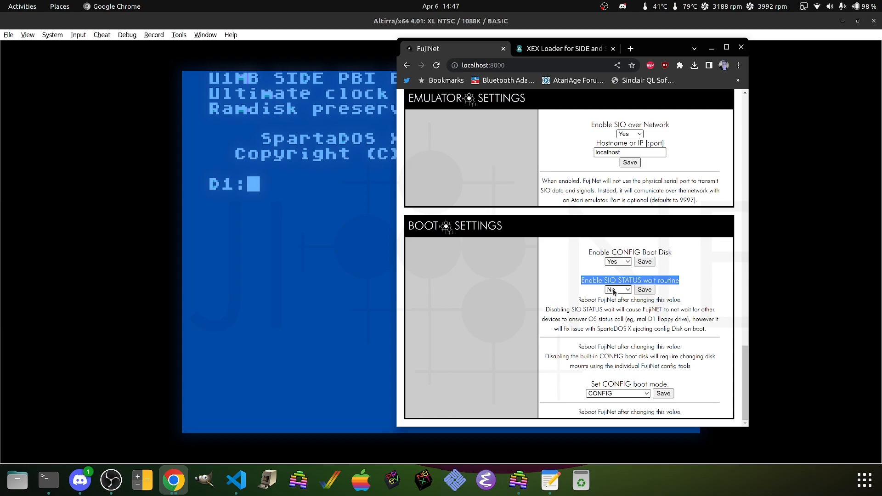
pyautogui.moveTo(575, 287)
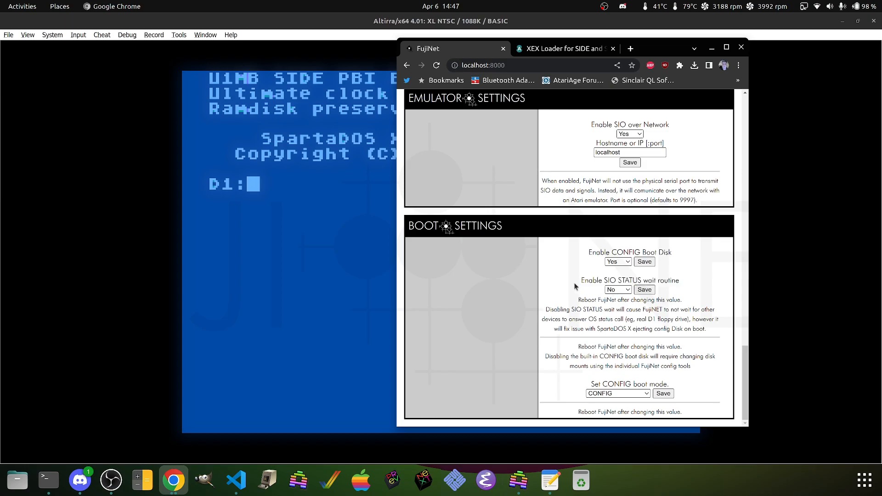
pyautogui.moveTo(583, 280)
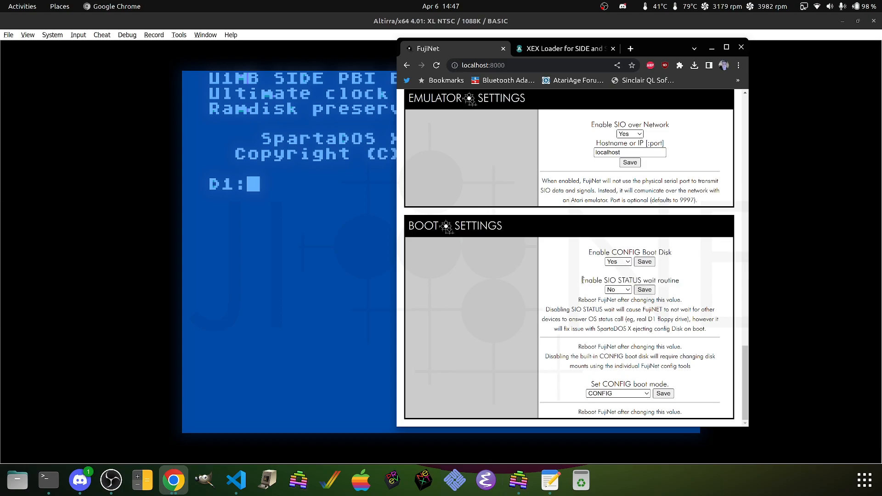
pyautogui.moveTo(682, 286)
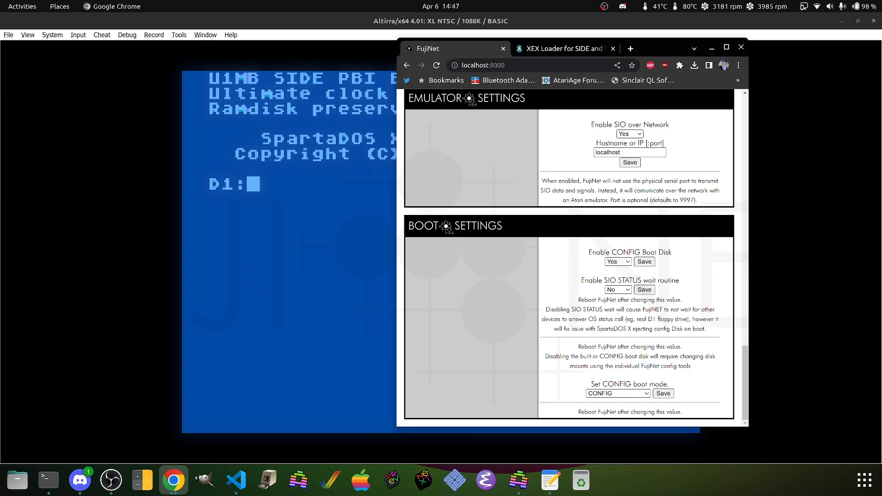
pyautogui.moveTo(267, 296)
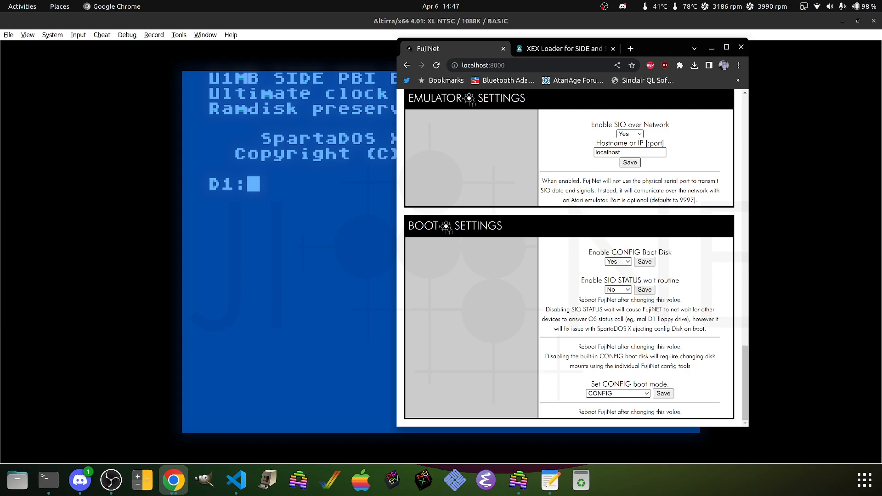
pyautogui.moveTo(612, 295)
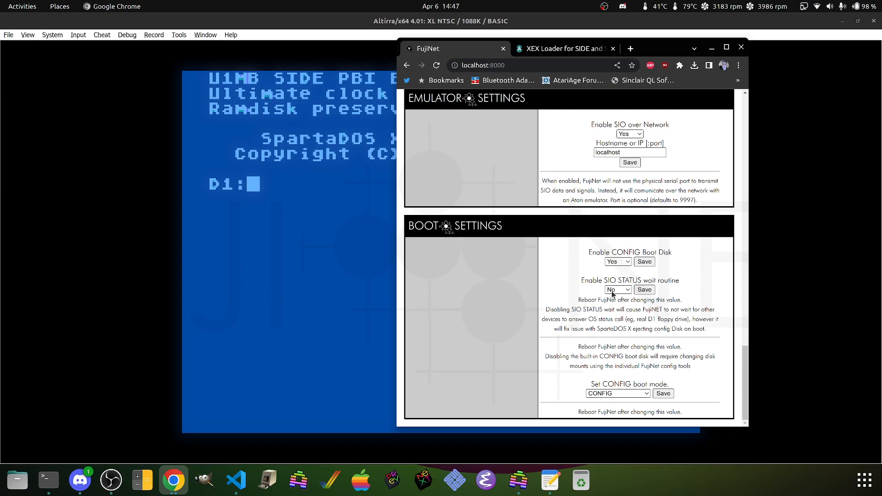
pyautogui.doubleClick(629, 280)
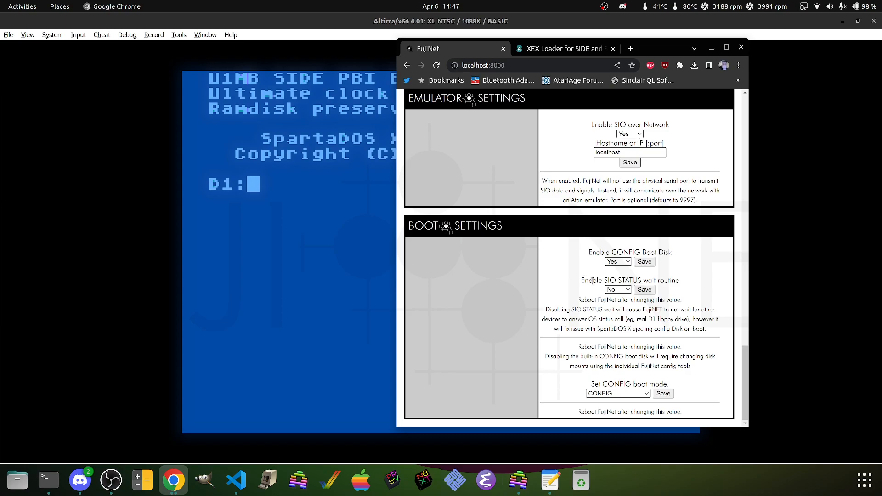
pyautogui.click(617, 289)
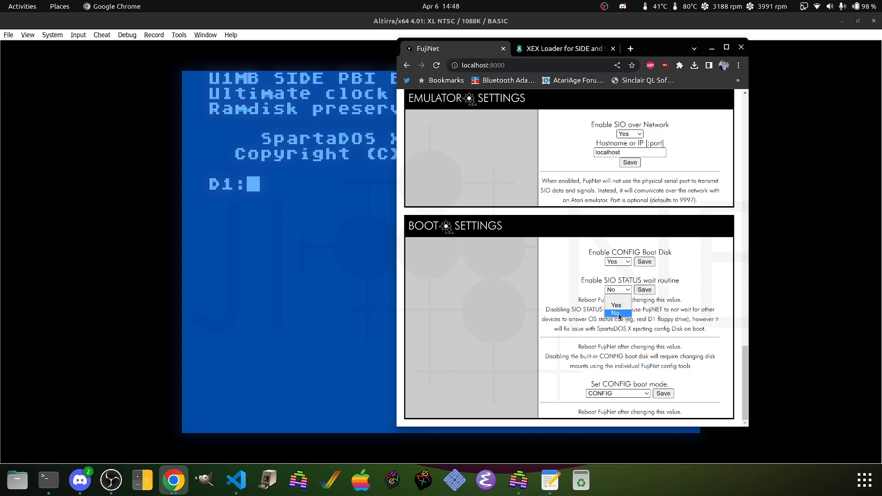
pyautogui.click(614, 313)
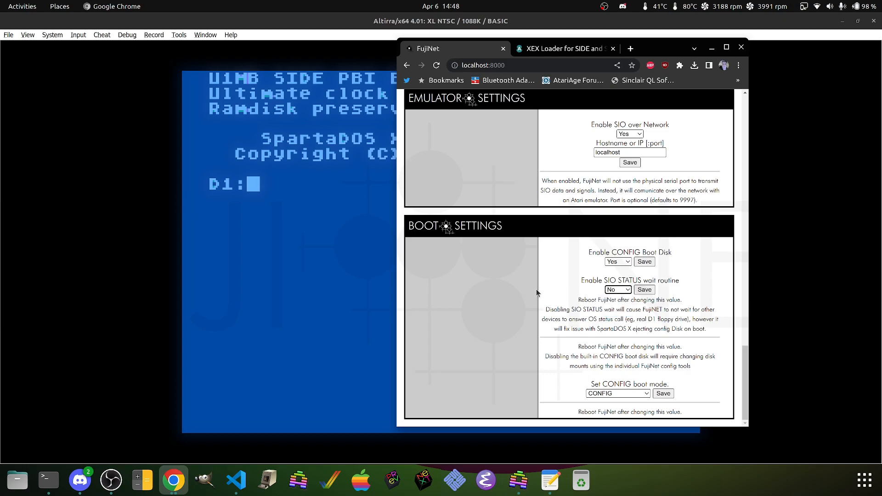
pyautogui.moveTo(744, 47)
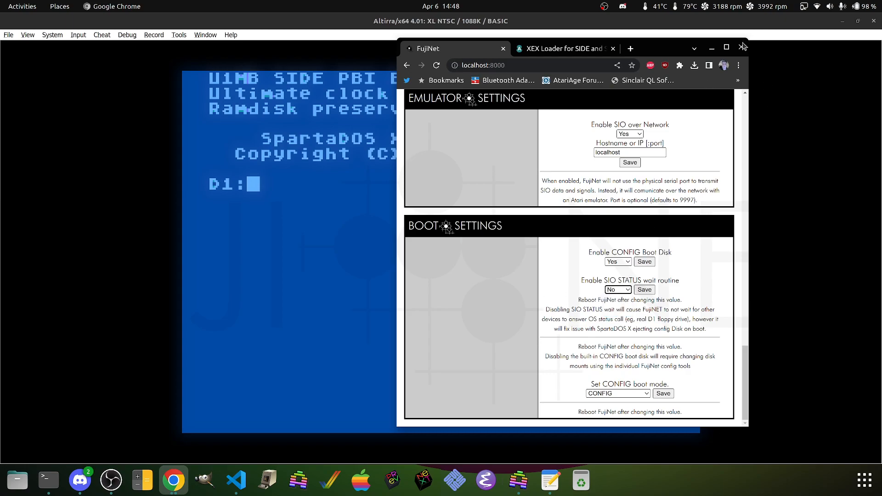
pyautogui.click(742, 47)
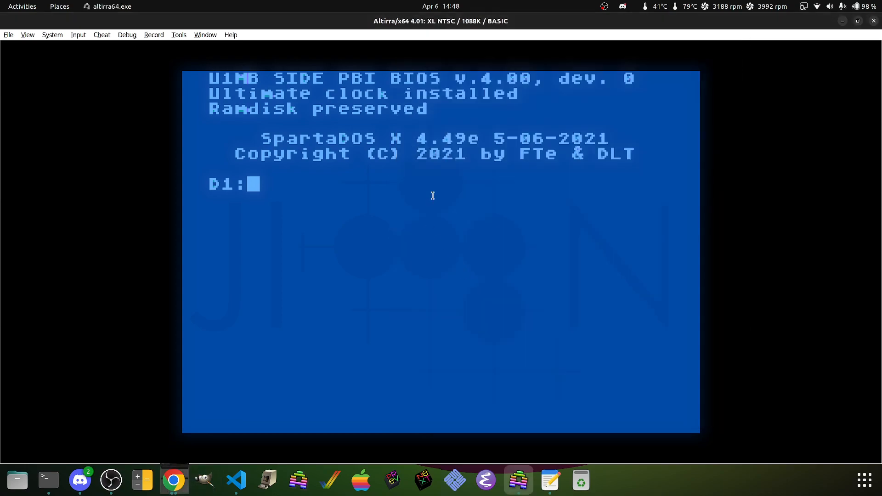
pyautogui.moveTo(306, 24)
pyautogui.write('DIR')
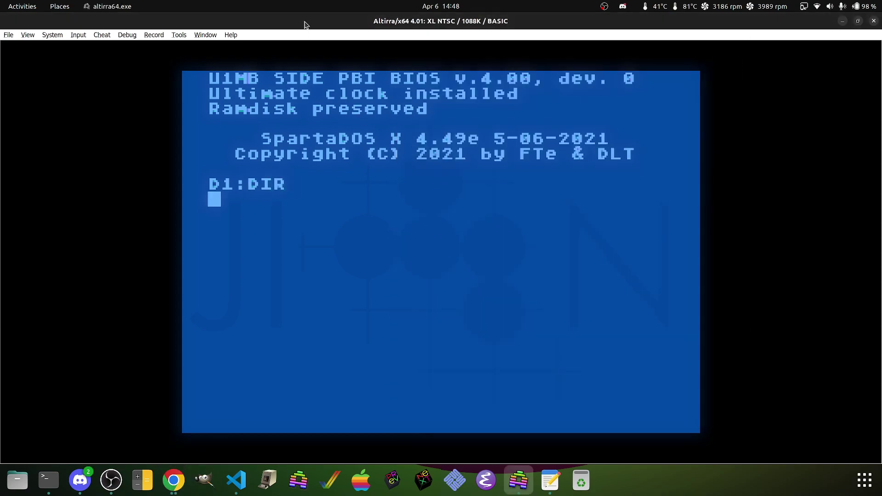
# Step: Run DIR on D1: and scroll to FCONFIG, FMOUNT, NCOPY and 118 free sectors
pyautogui.press('Return')
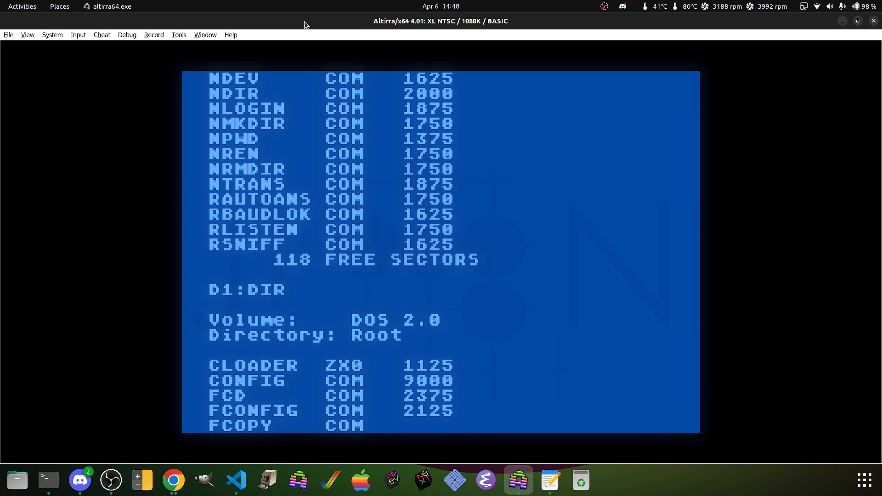
pyautogui.scroll(-3)
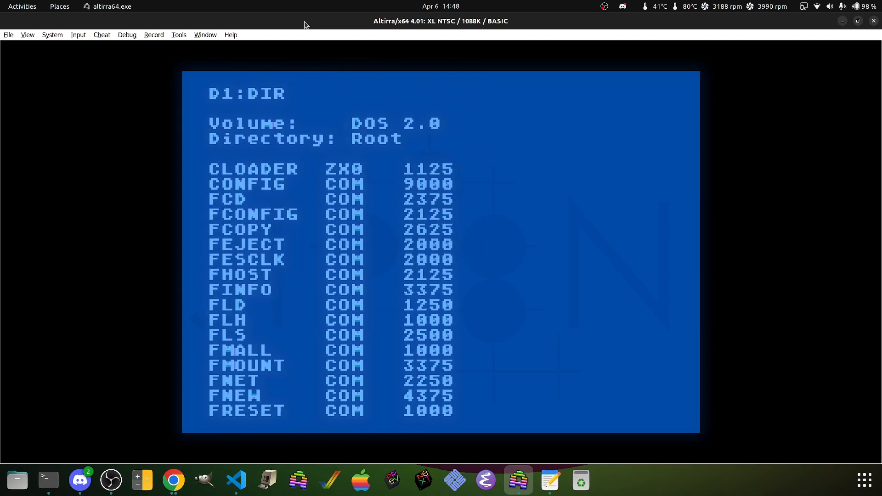
pyautogui.scroll(-3)
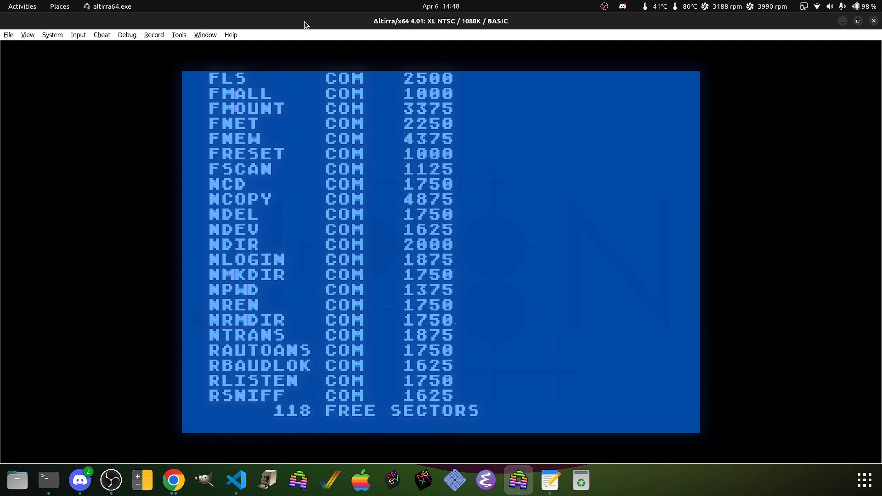
# Step: Run D1:CONFIG and browse apps.irata.online to list SDX449_ULTIMATE1MB_FUJINET.ATR
pyautogui.write('D1:CONFIG')
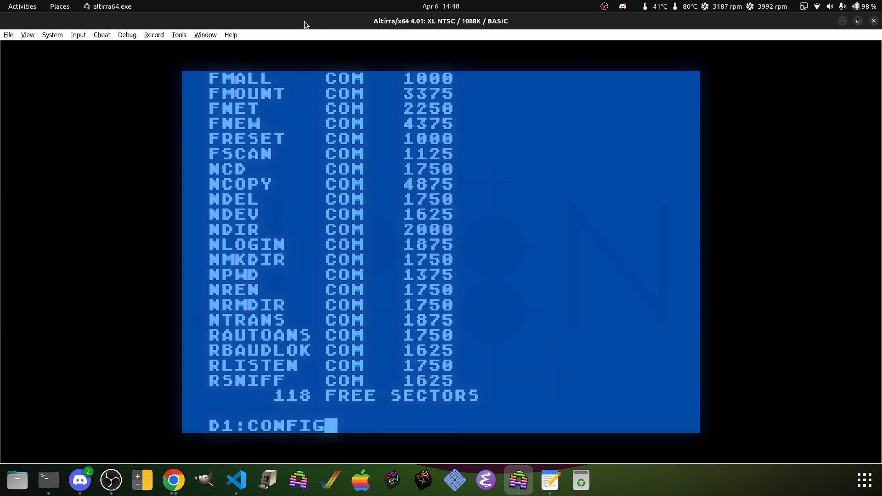
pyautogui.press('Return')
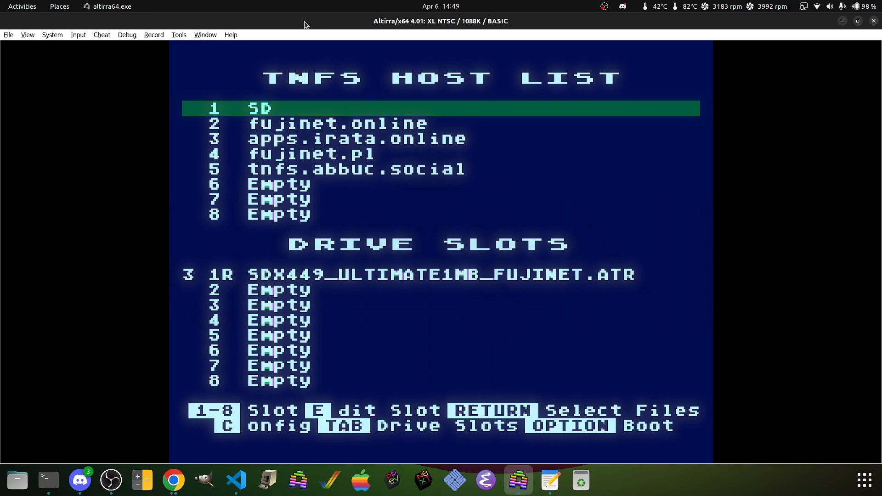
pyautogui.press('Down')
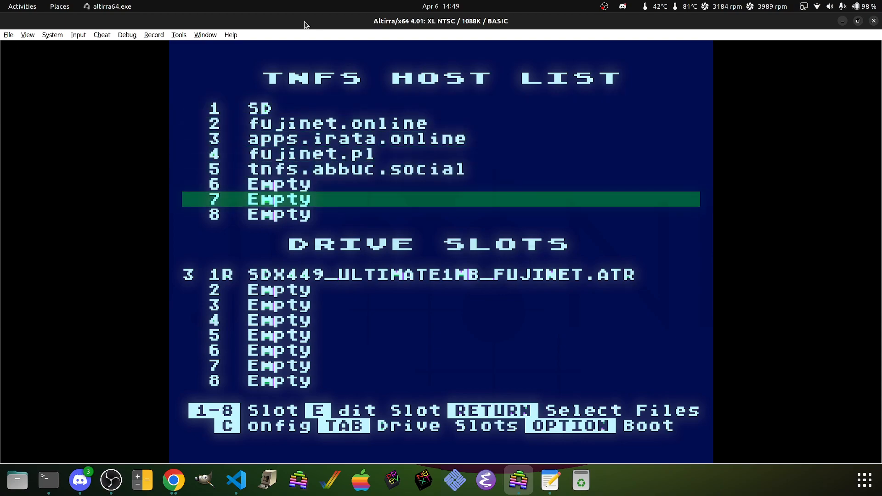
pyautogui.press('Return')
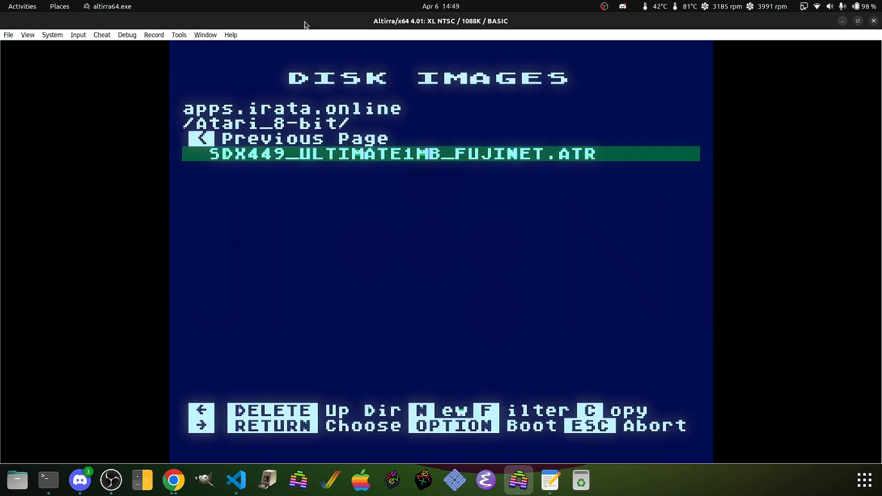
# Step: Boot the SDX449_ULTIMATE1MB_FUJINET disk, list D1's S449U ROMs, and enter UFLASH
pyautogui.press('Return')
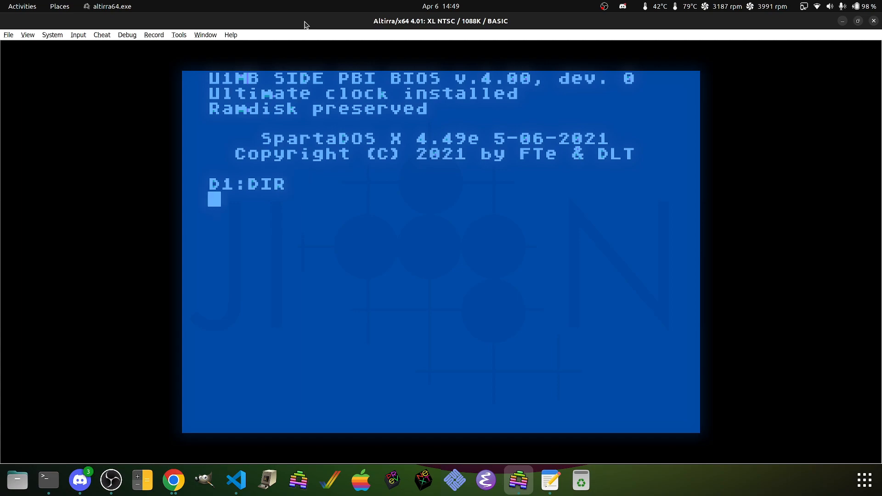
pyautogui.press('Return')
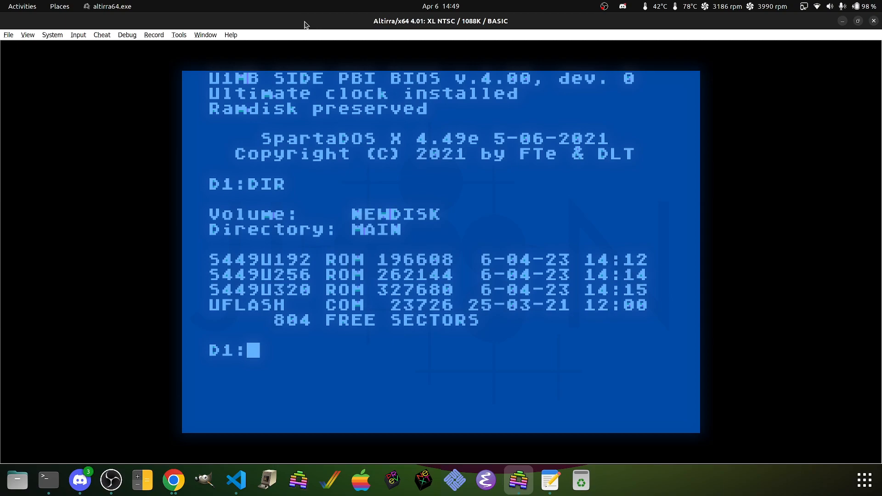
pyautogui.write('UFLASH')
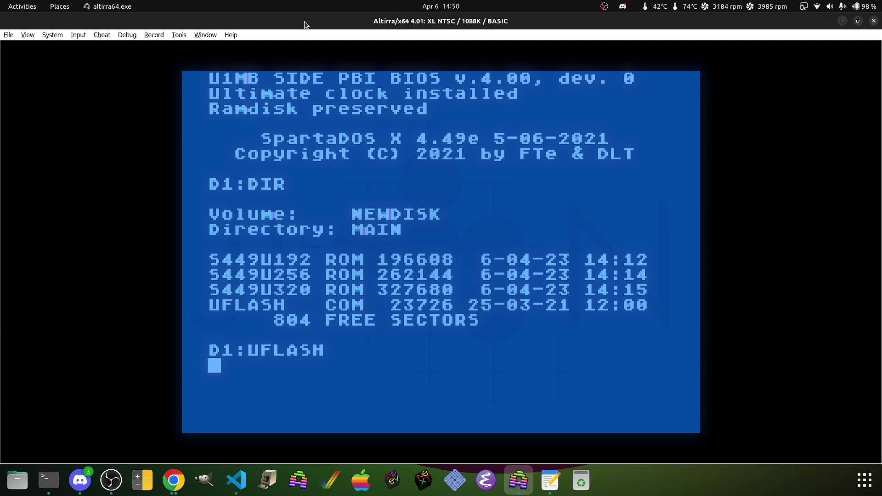
# Step: Launch UFLASH and write a 320KB SDX ROM size to the BIOS
pyautogui.press('Return')
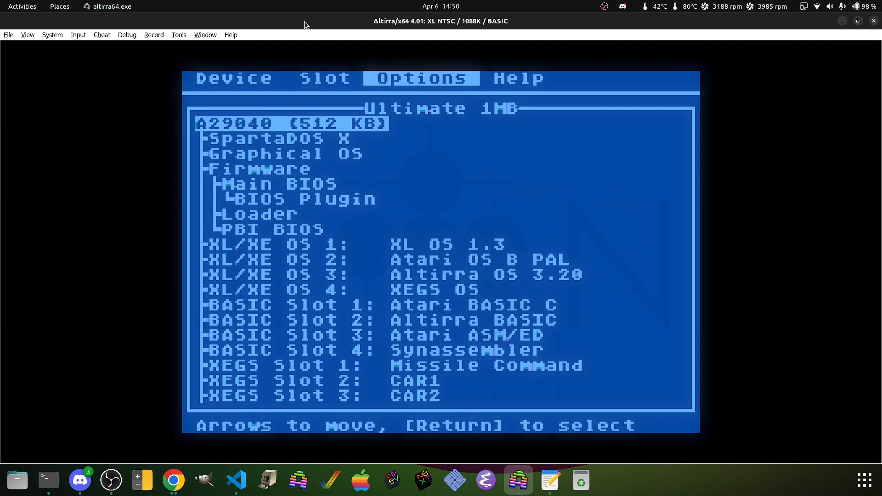
pyautogui.click(419, 78)
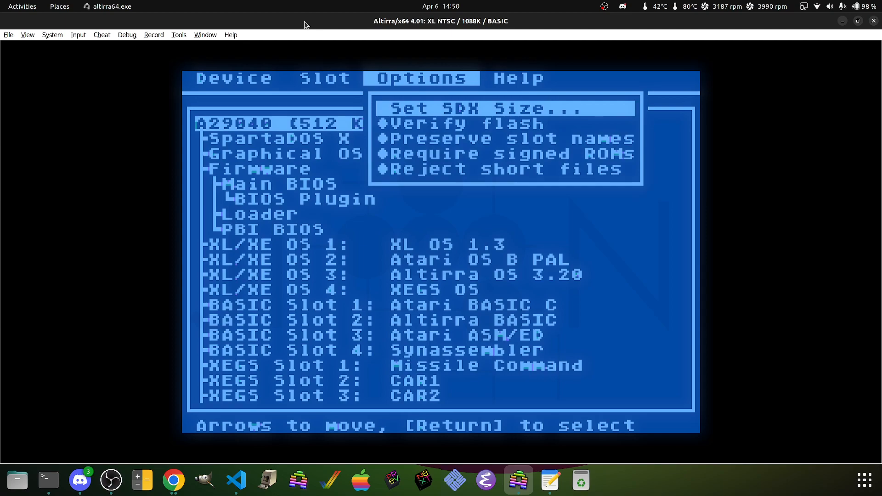
pyautogui.click(508, 108)
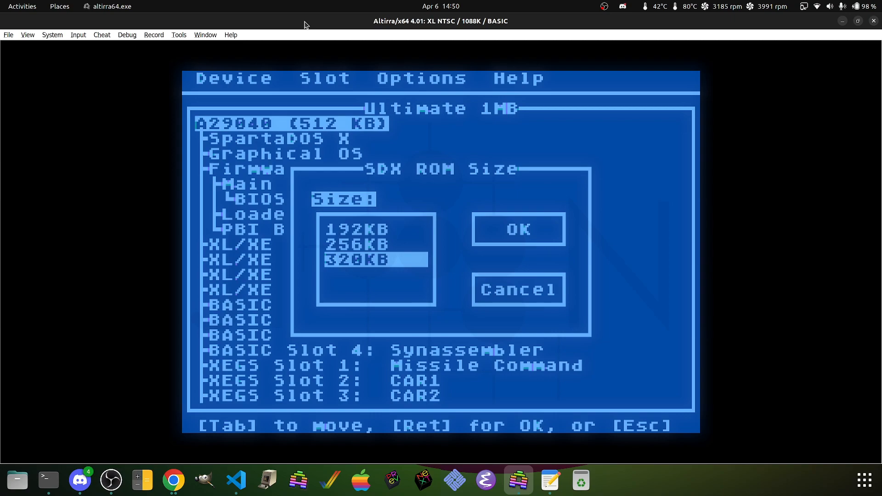
pyautogui.click(516, 228)
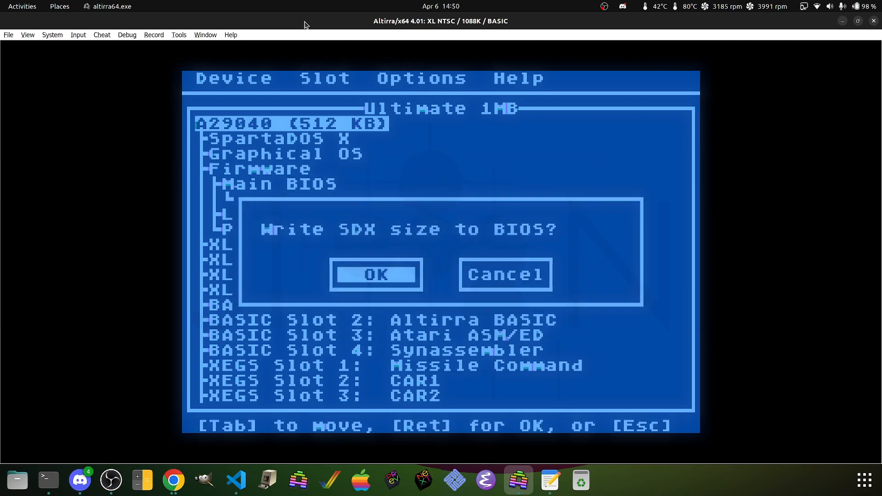
pyautogui.click(376, 275)
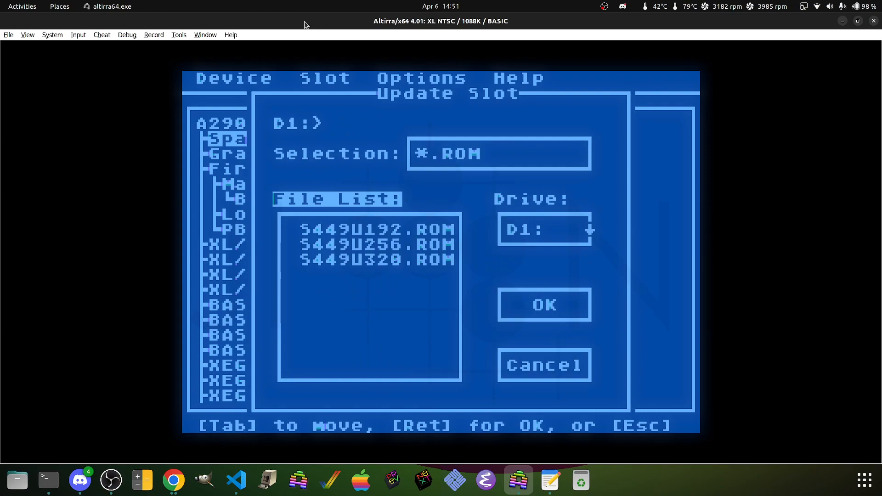
# Step: Flash S449U320.ROM into the SpartaDOS X slot
pyautogui.click(374, 228)
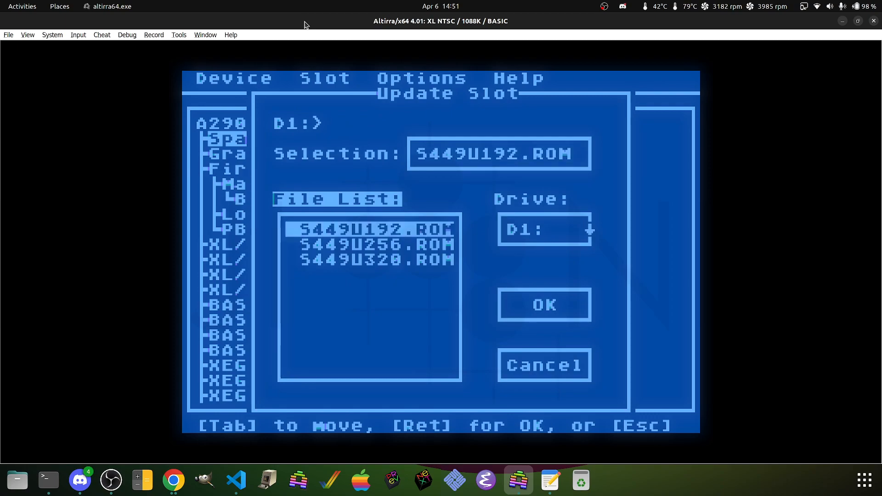
pyautogui.click(374, 259)
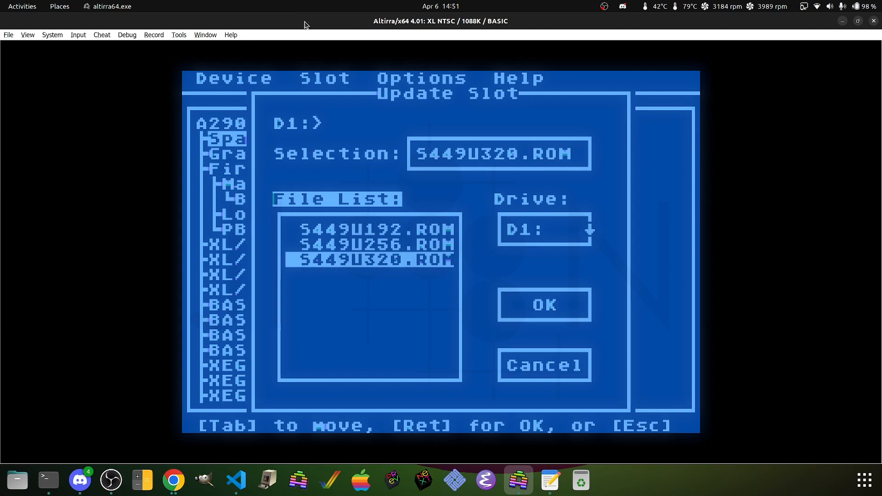
pyautogui.click(542, 304)
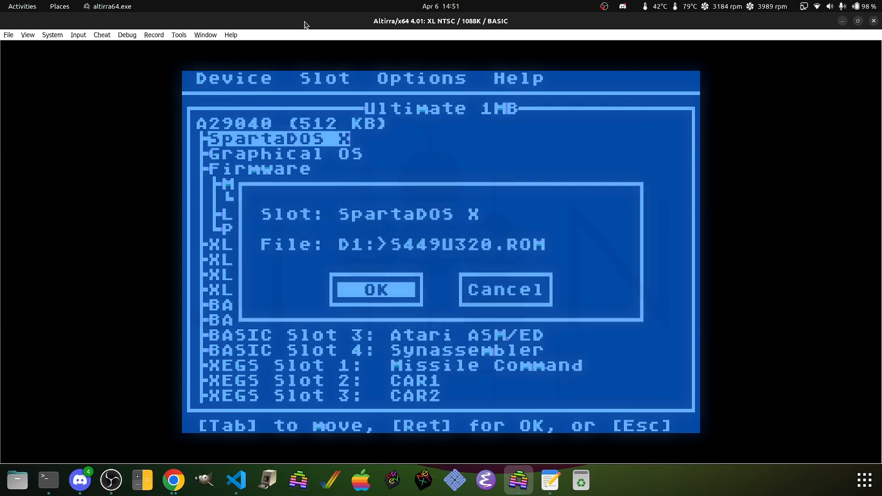
pyautogui.click(376, 289)
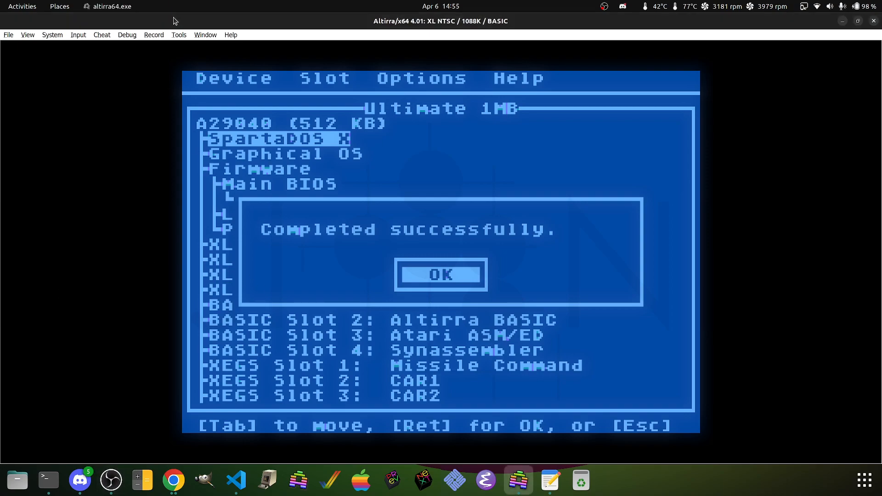
# Step: Dismiss the success message, save Flash Descriptions, and reboot into SpartaDOS X 4.49
pyautogui.click(441, 275)
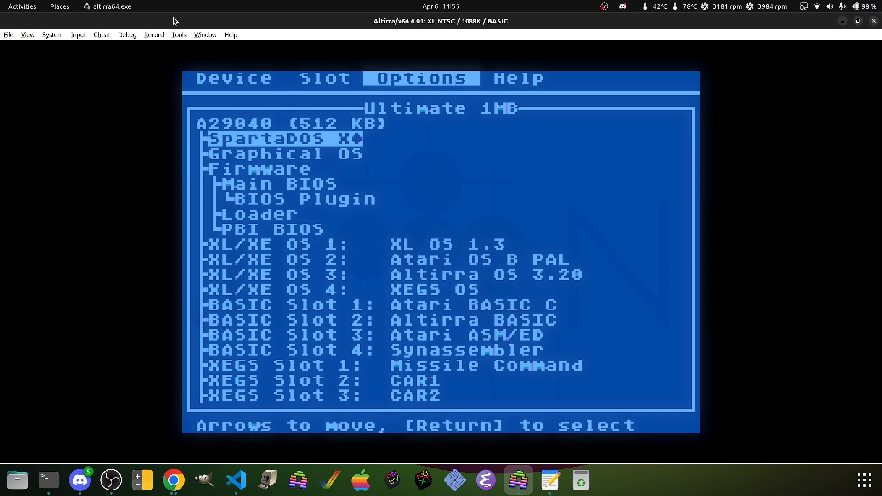
pyautogui.click(233, 78)
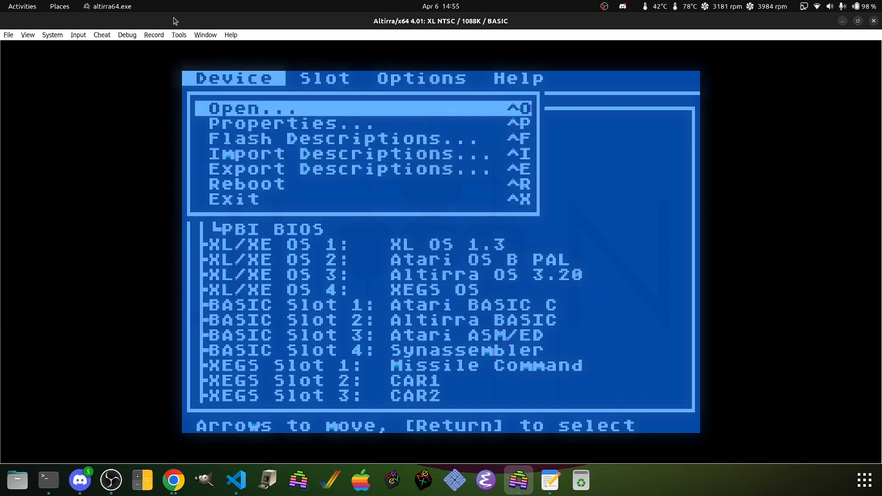
pyautogui.click(348, 169)
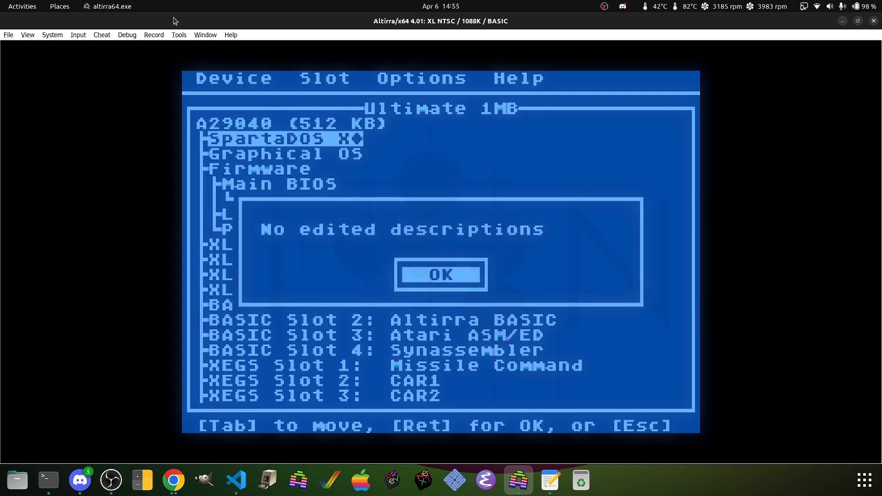
pyautogui.click(441, 274)
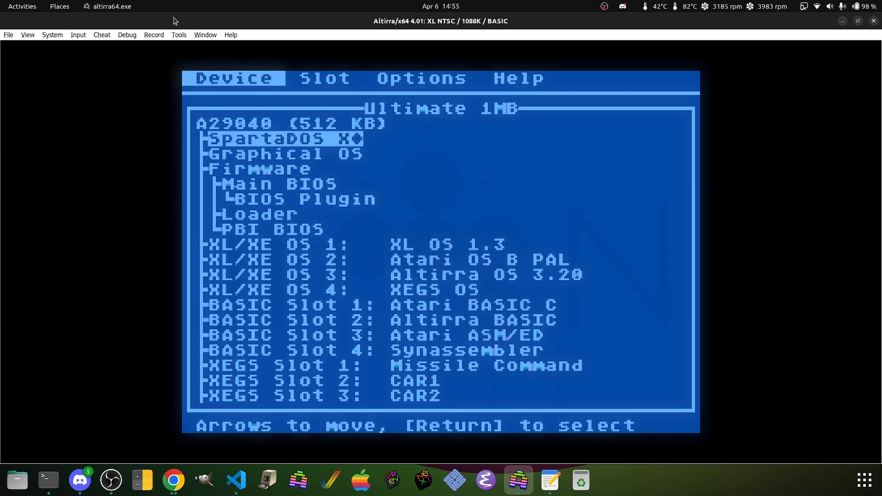
pyautogui.click(233, 79)
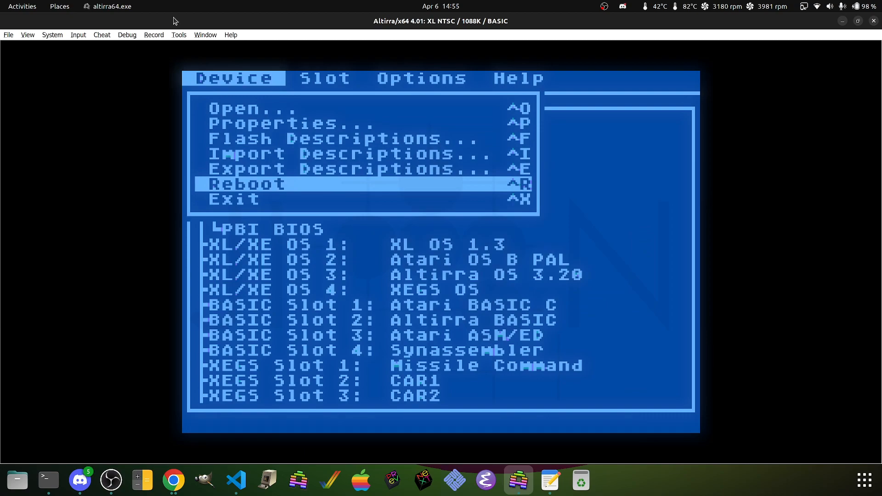
pyautogui.click(247, 184)
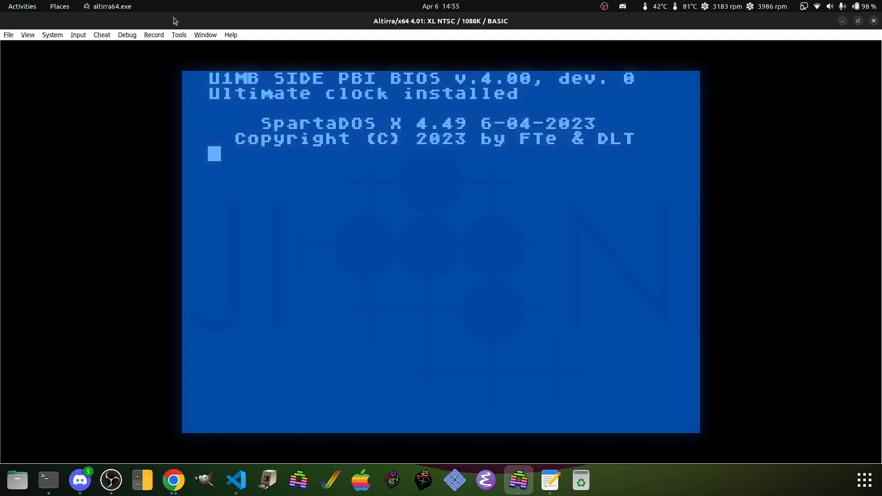
# Step: List D1 with DIR, page through the files, then read the MAN FCONFIG page
pyautogui.write('D1:DIR CAR:')
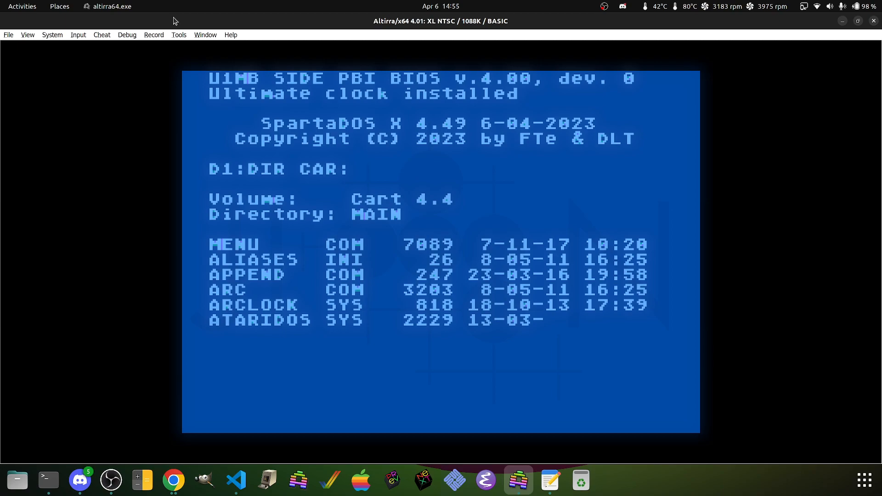
pyautogui.scroll(-3)
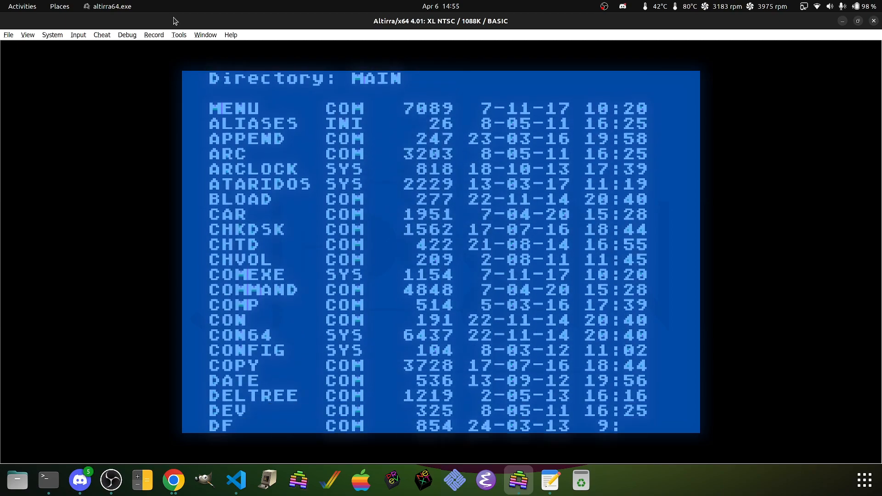
pyautogui.scroll(-3)
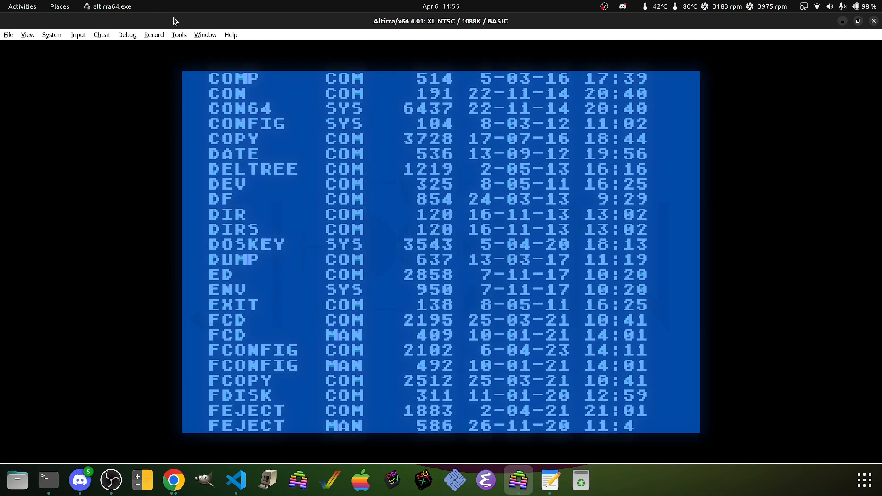
pyautogui.scroll(-3)
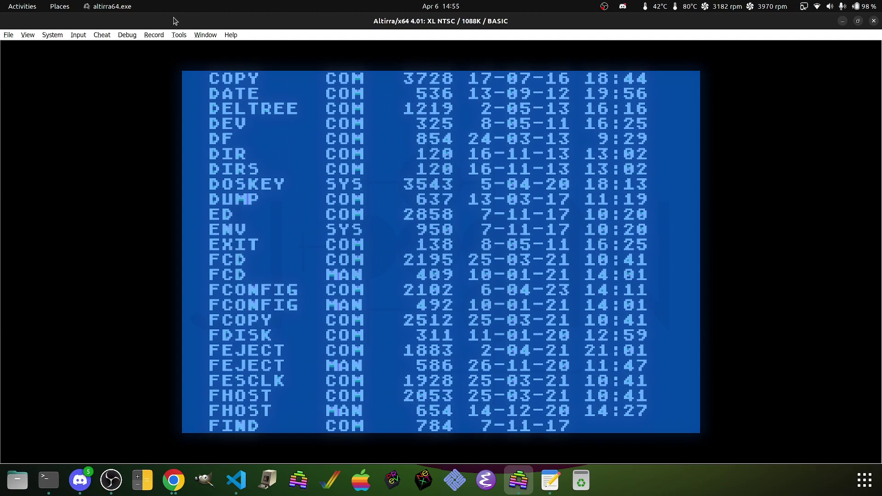
pyautogui.scroll(-3)
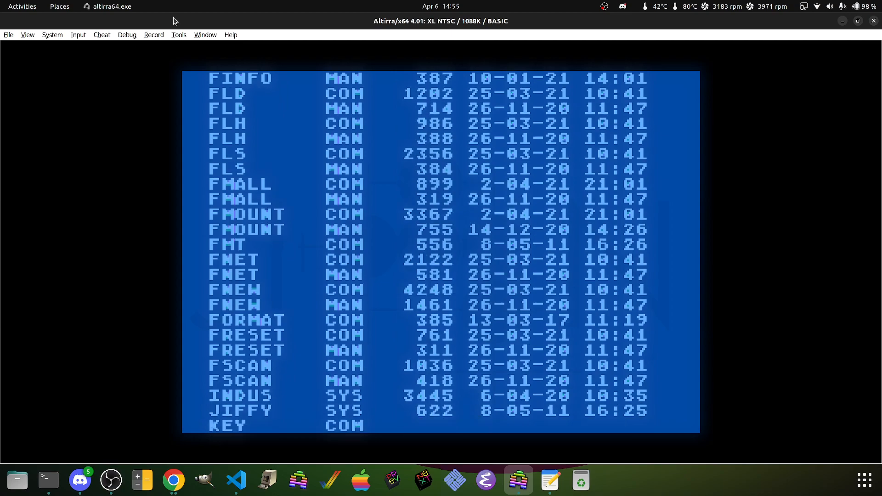
pyautogui.scroll(-3)
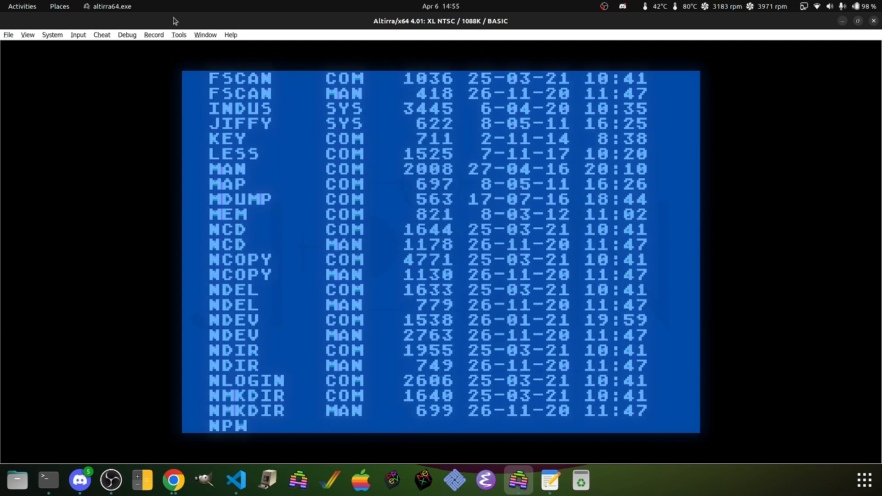
pyautogui.scroll(-3)
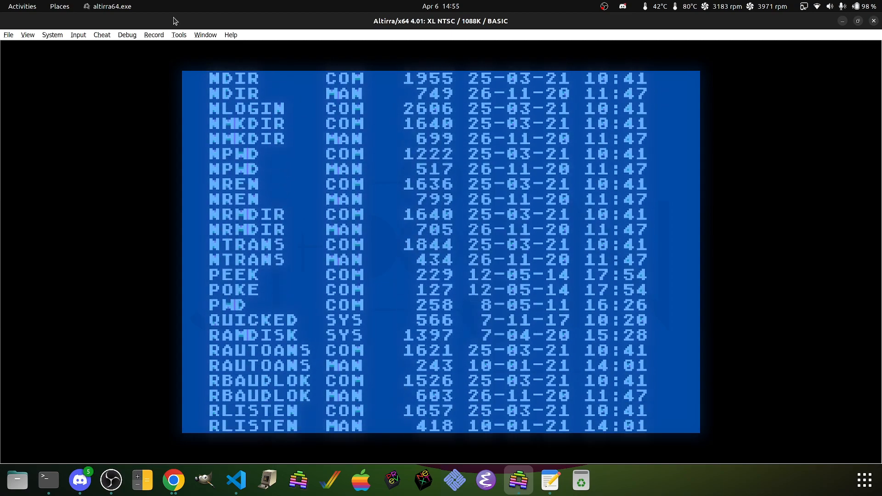
pyautogui.scroll(-3)
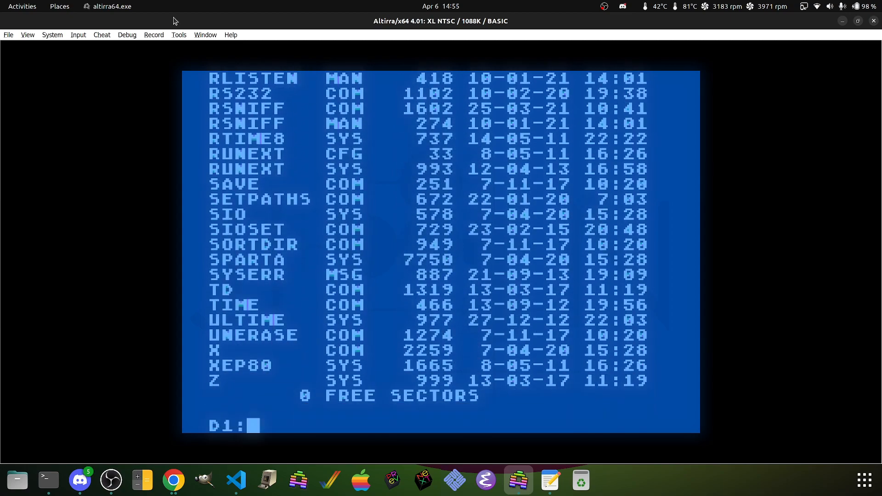
pyautogui.write('MAN FCO')
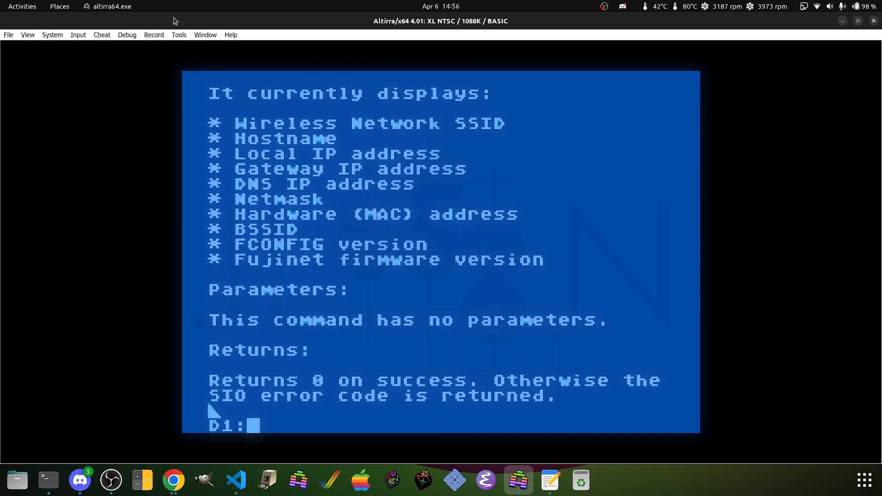
# Step: Run FCONFIG to report SSID Dummy Cafe, hostname TMA-2 and firmware 2210.0.d1c551e
pyautogui.write('FCONFIG')
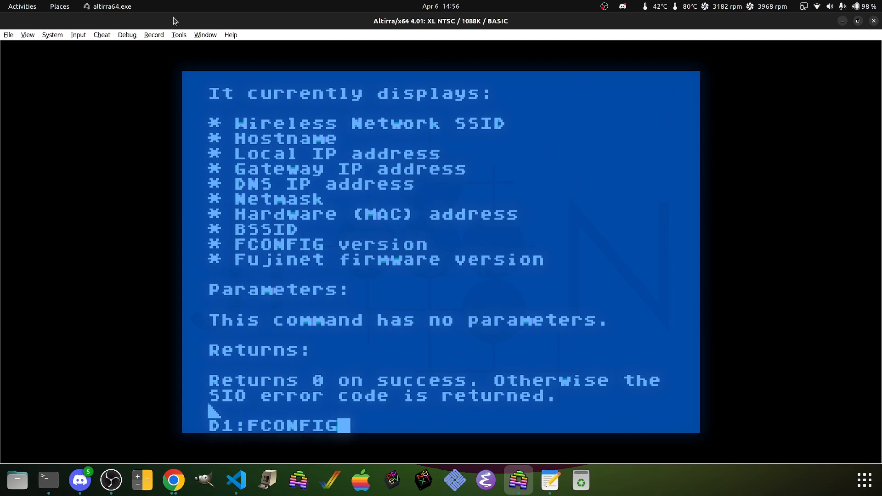
pyautogui.press('Return')
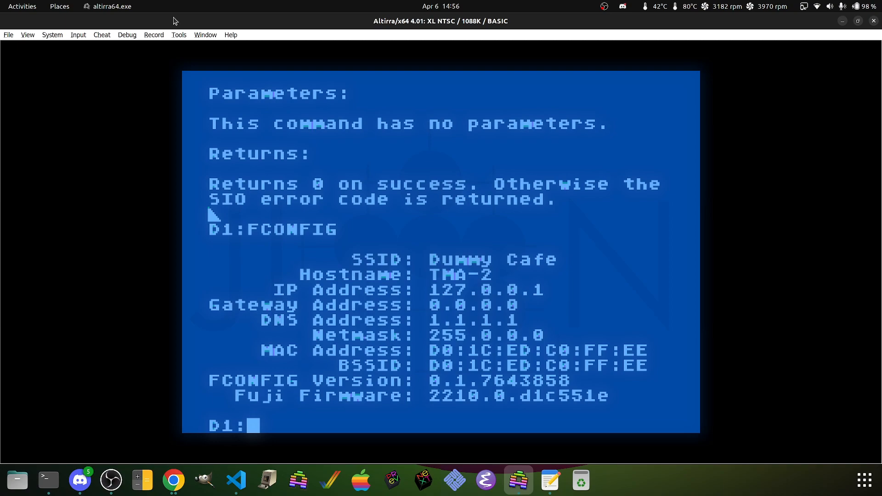
pyautogui.write('D9:')
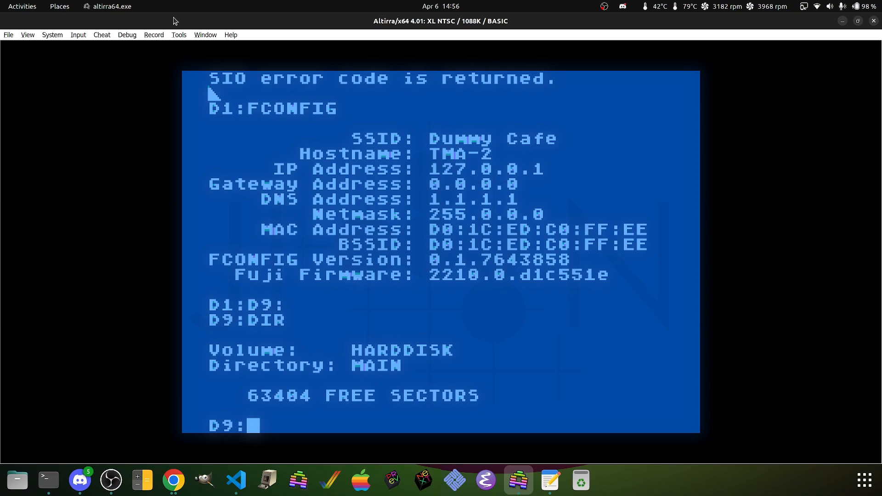
# Step: List D9 HARDDISK (63404 free sectors) and launch the partition tool's Select Device prompt
pyautogui.press('Return')
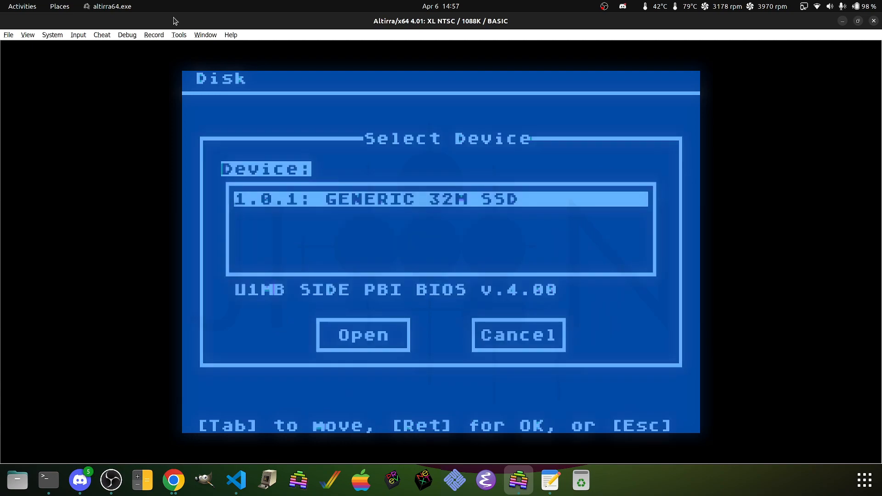
# Step: Open the Generic 32M SSD, keep partition 1 on D9:, and exit the partition tool
pyautogui.click(363, 335)
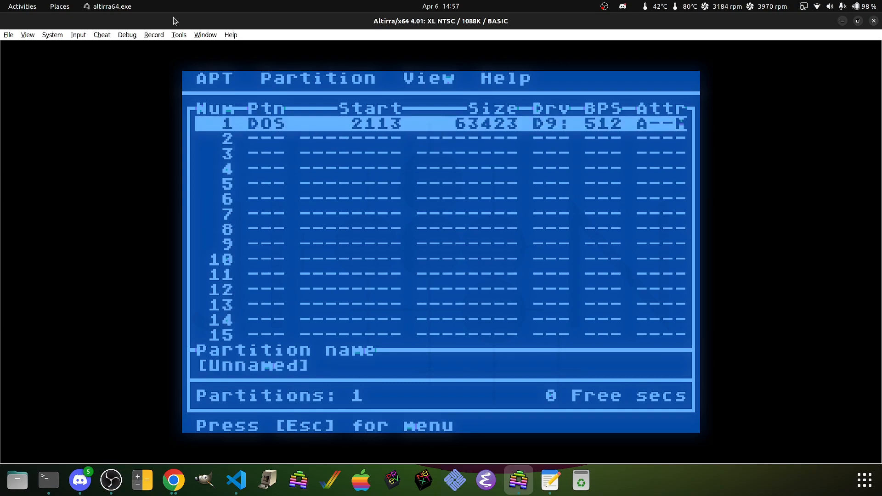
pyautogui.click(551, 124)
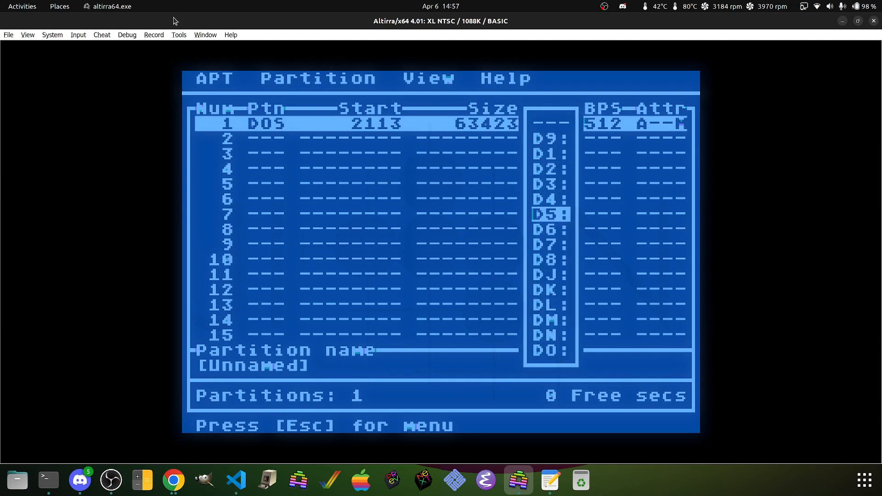
pyautogui.press('Up')
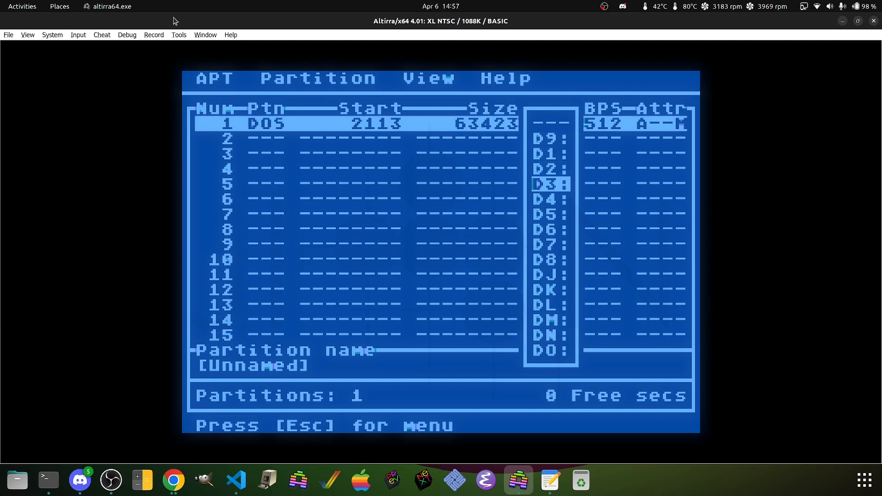
pyautogui.press('Down')
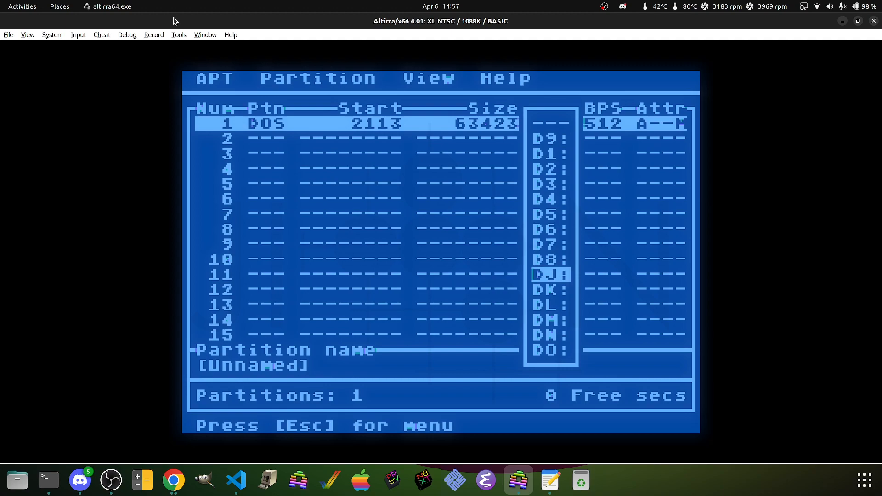
pyautogui.press('Up')
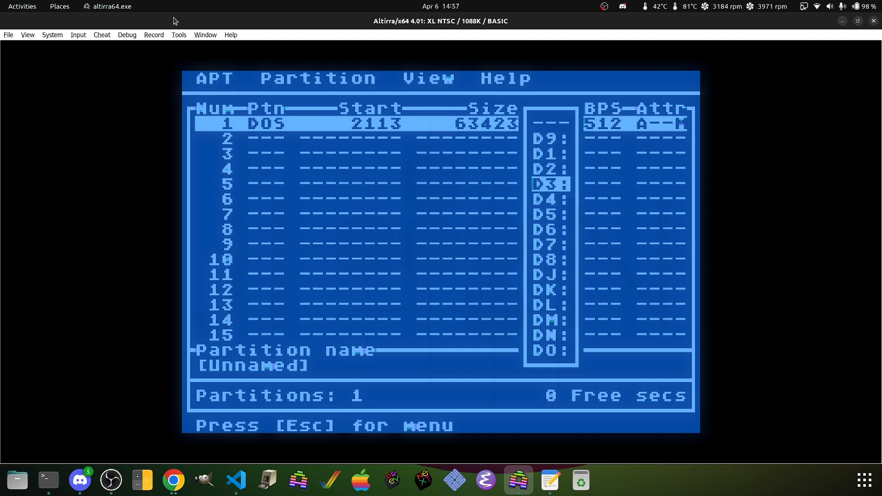
pyautogui.press('Up')
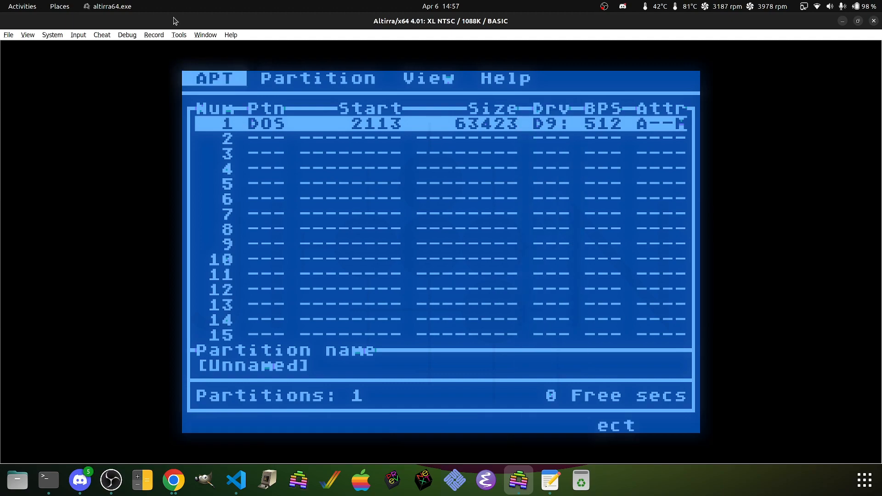
pyautogui.click(212, 78)
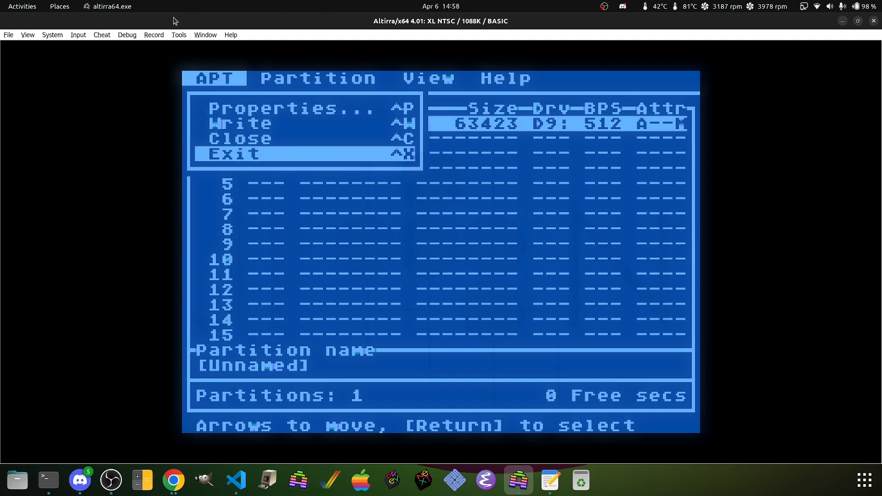
pyautogui.click(233, 153)
pyautogui.write('DIR')
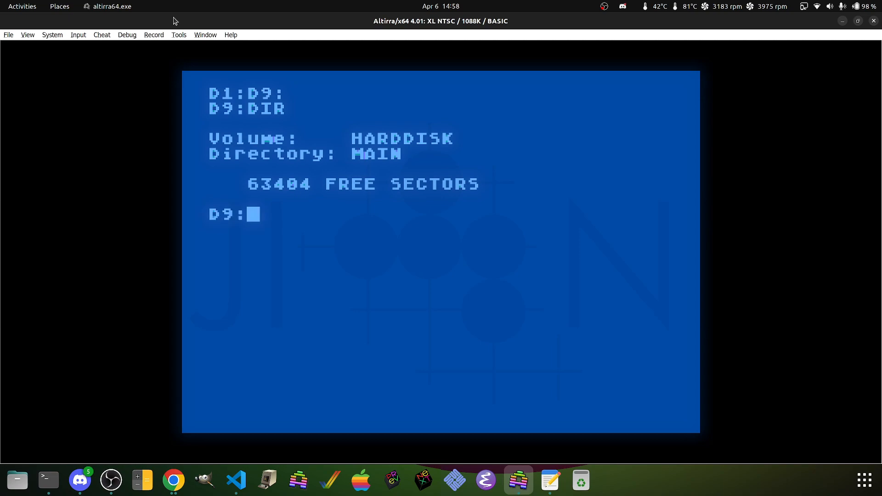
# Step: Switch to D1: and cold reset the emulated Atari into SpartaDOS X 4.49
pyautogui.write('D1:')
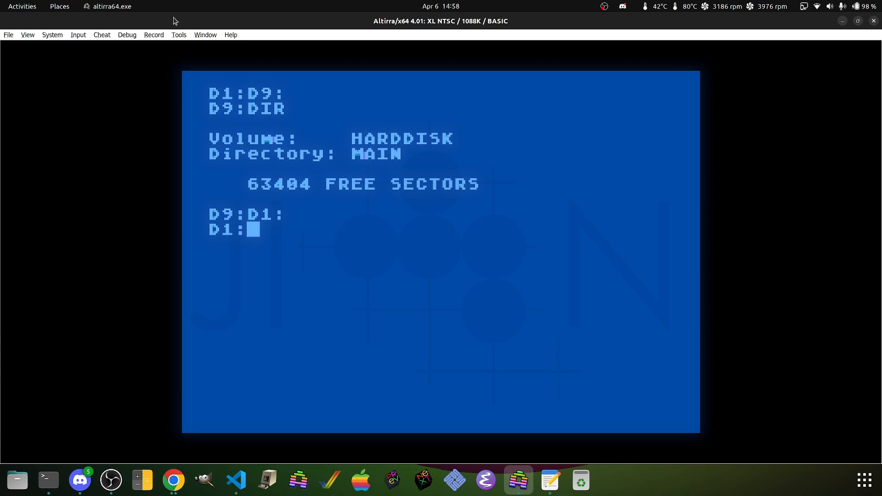
pyautogui.click(52, 34)
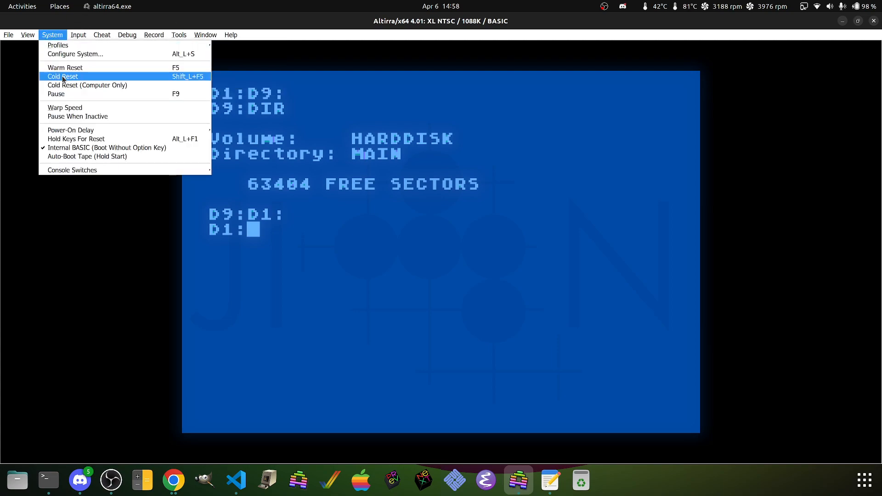
pyautogui.click(62, 76)
pyautogui.write('DIR')
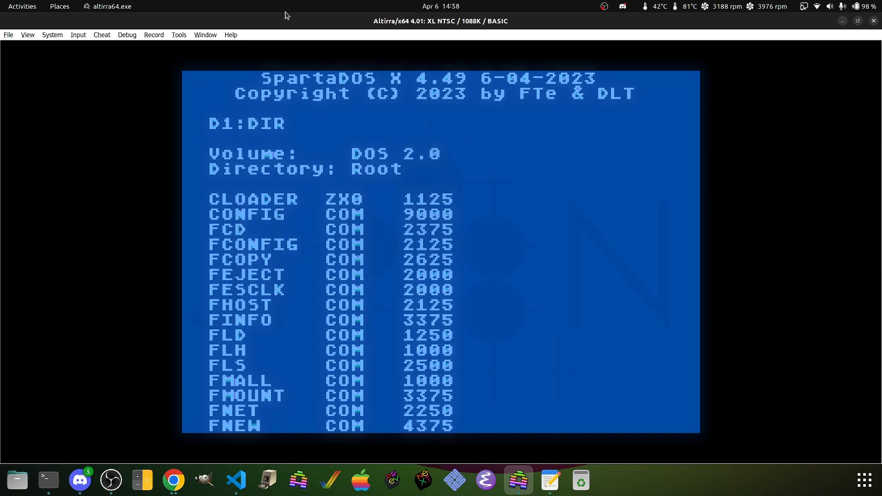
# Step: Copy CONFIG.COM from D1 to D9, list D9, and run CONFIG from there
pyautogui.scroll(-3)
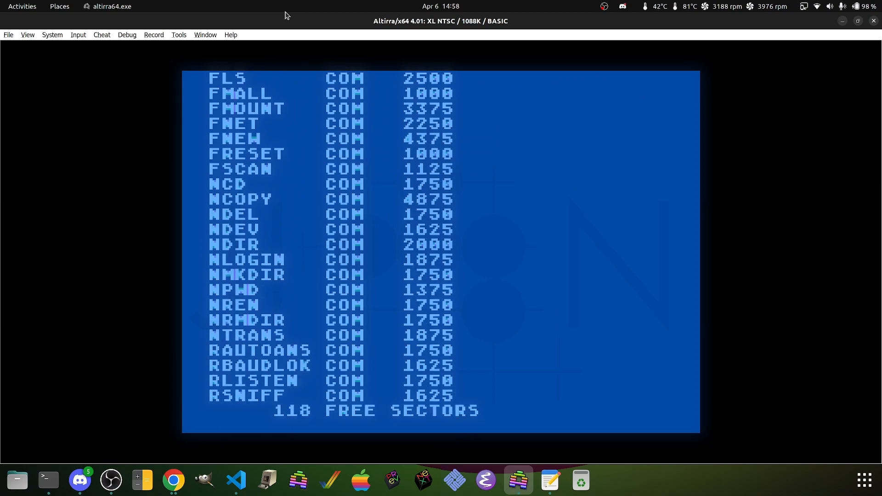
pyautogui.write('D1:COPY CONFIG.COM D9')
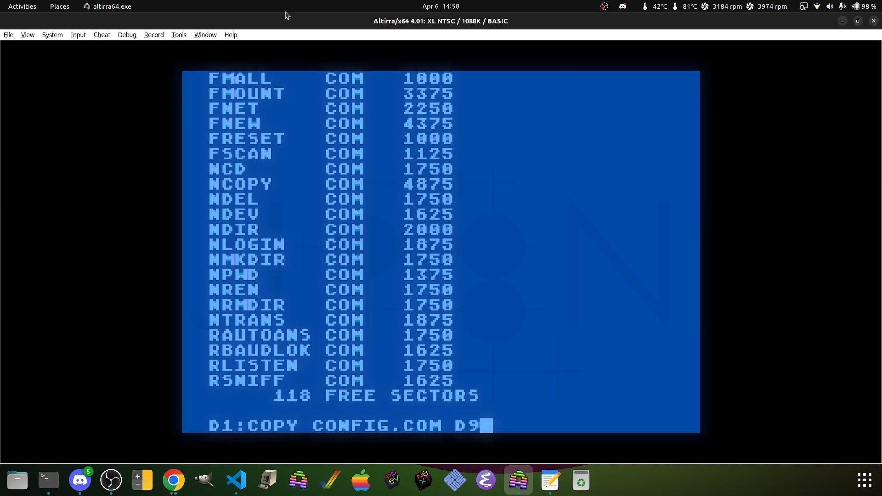
pyautogui.press('Return')
pyautogui.write('DIR')
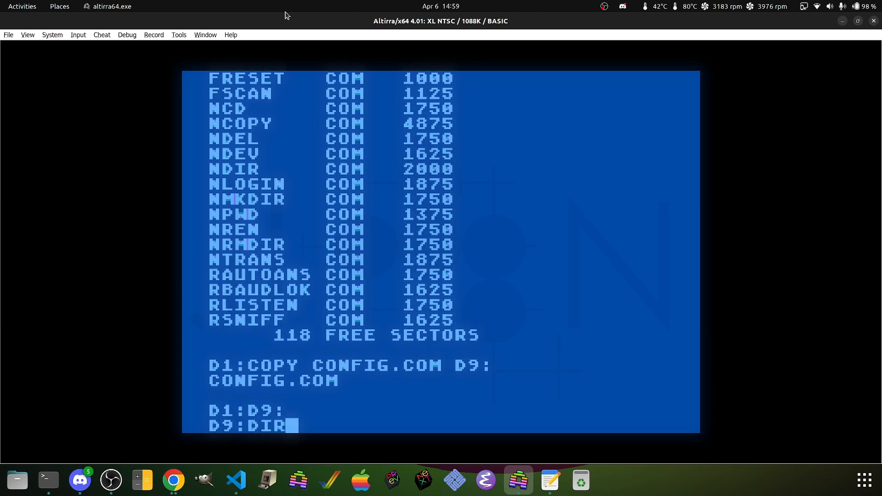
pyautogui.press('Return')
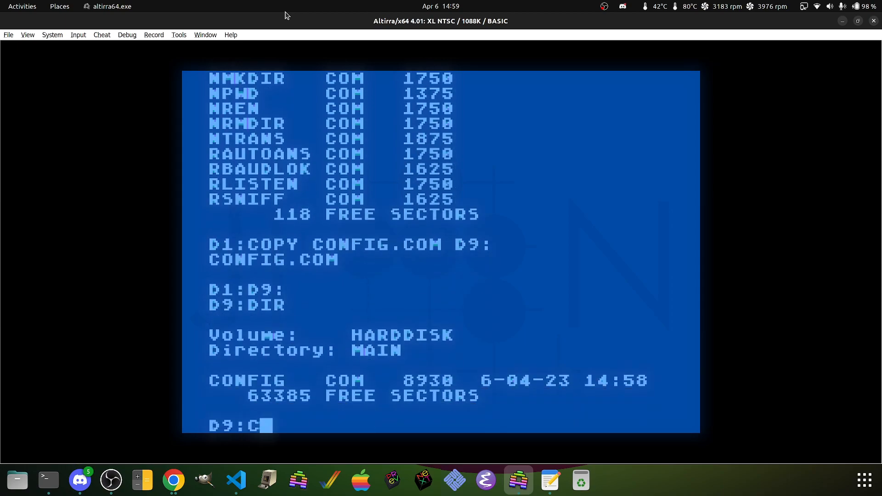
pyautogui.write('ONFIG')
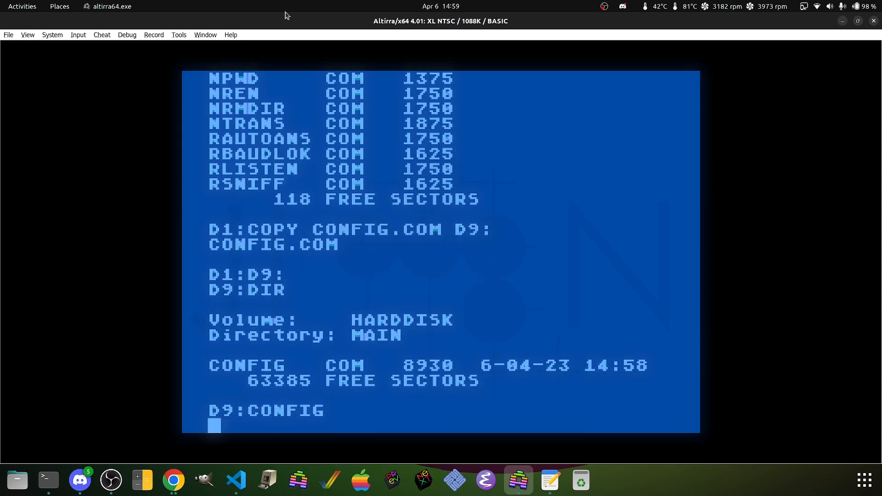